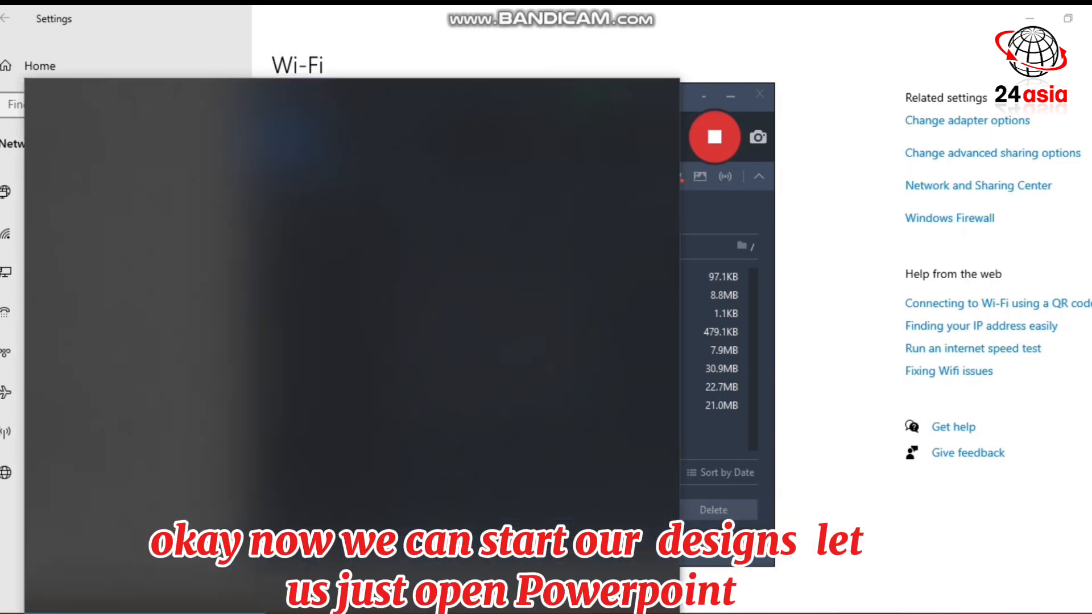
- Launch PowerPoint 2016 from Windows search and start a blank presentation
text(powerpoin)
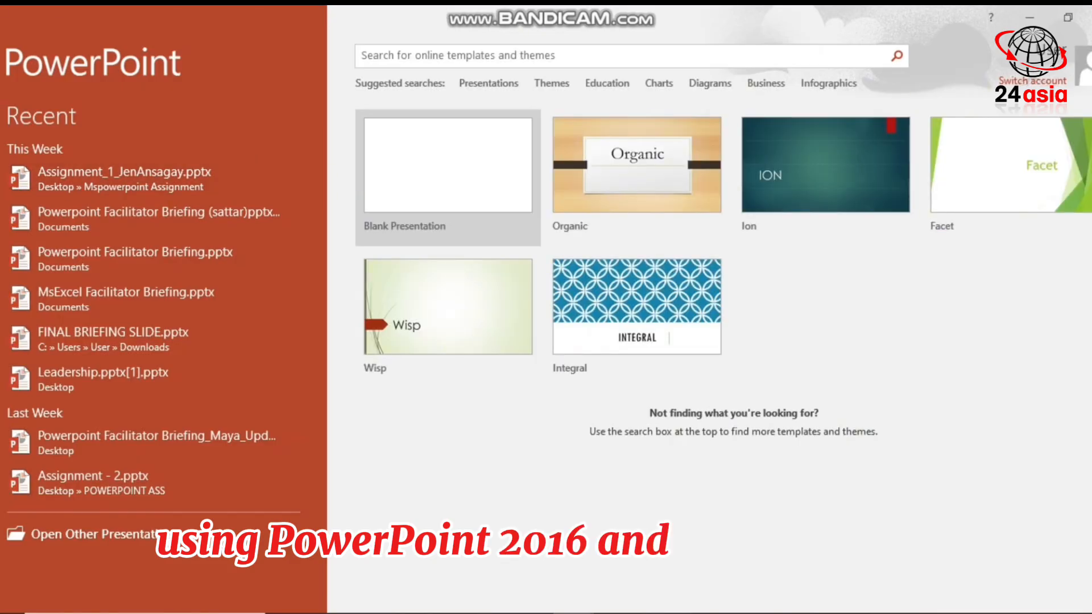
click(447, 163)
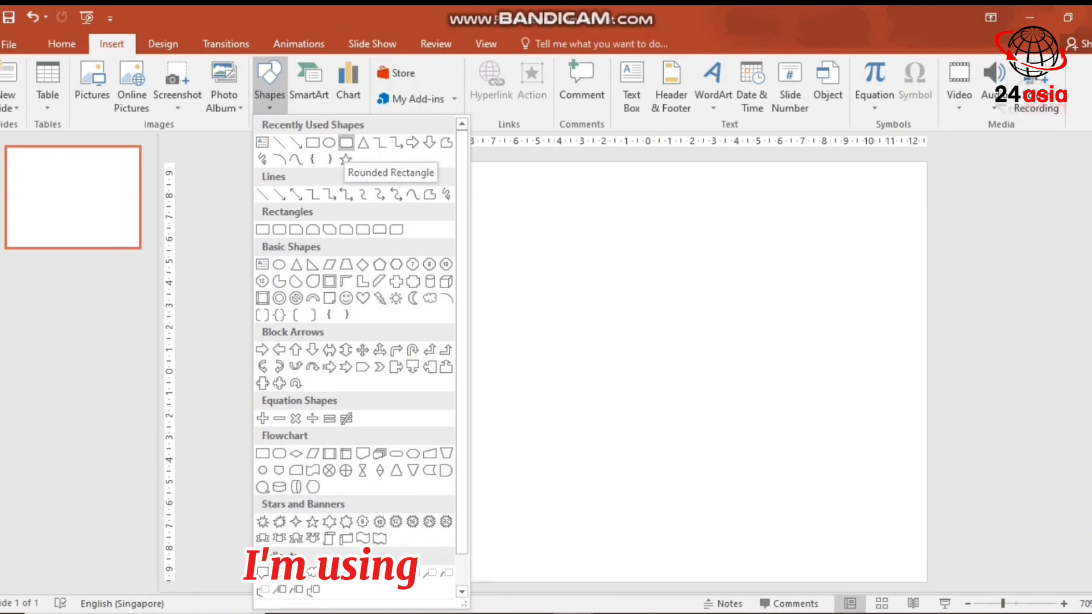
- Draw a rotated rounded rectangle and cover its overflow with plain rectangles
click(343, 143)
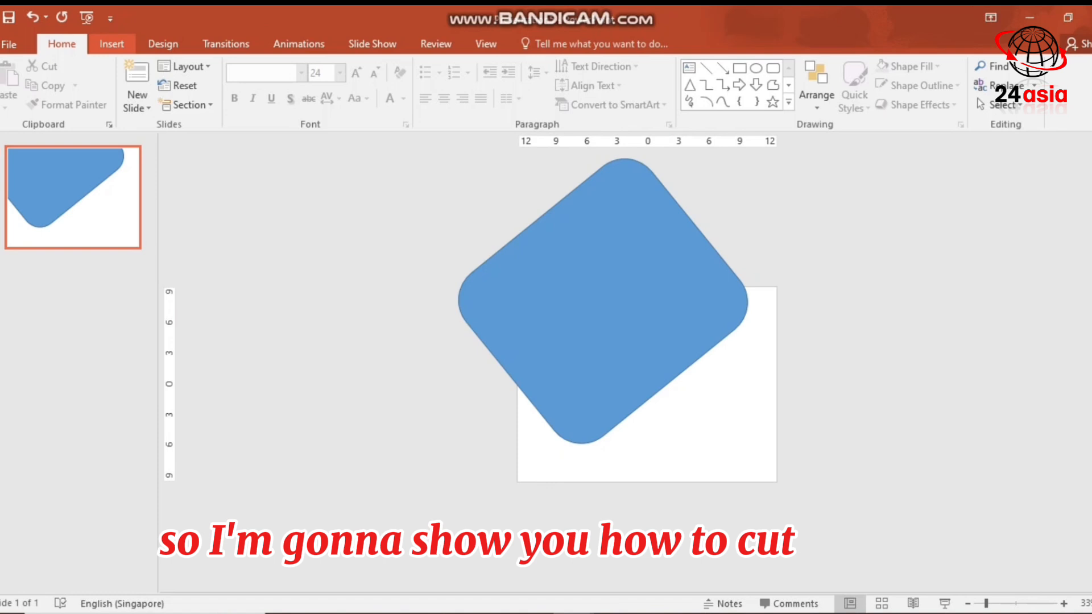
click(110, 43)
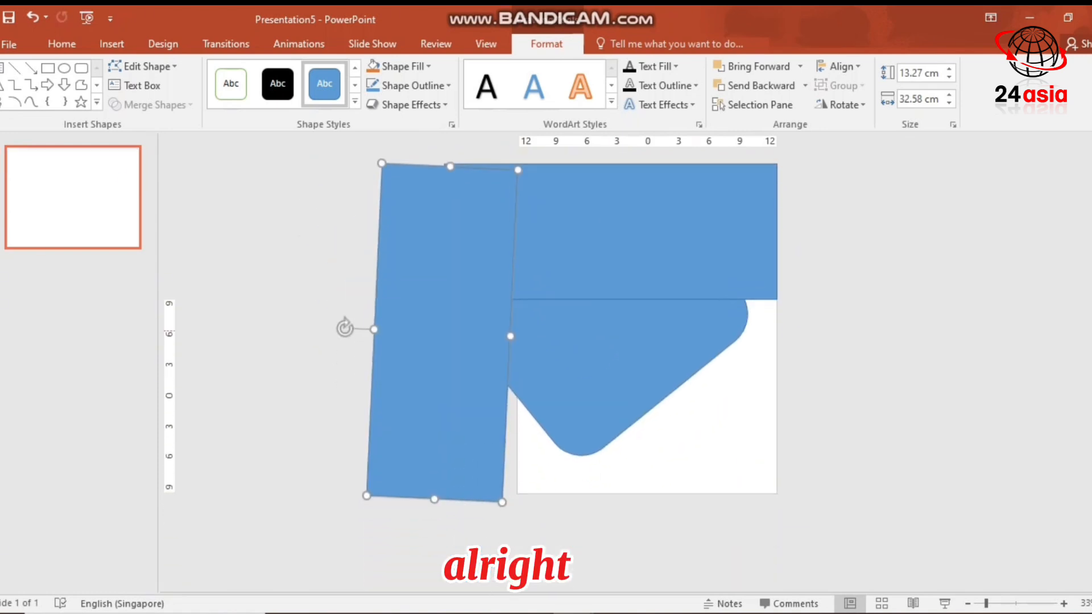
click(61, 45)
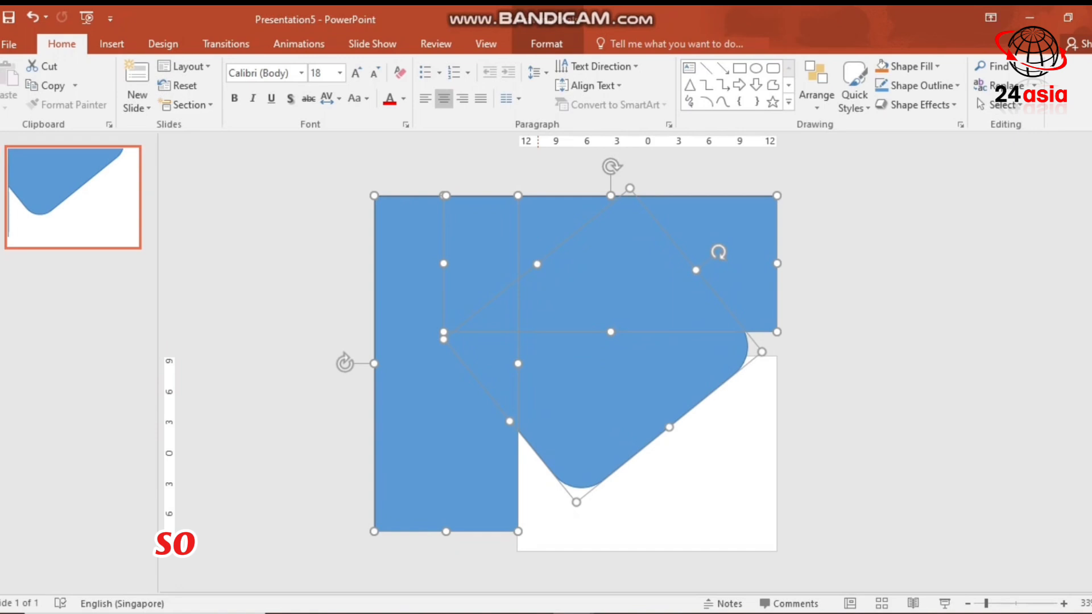
- Subtract the rectangles from the rounded square using Merge Shapes > Subtract
click(546, 43)
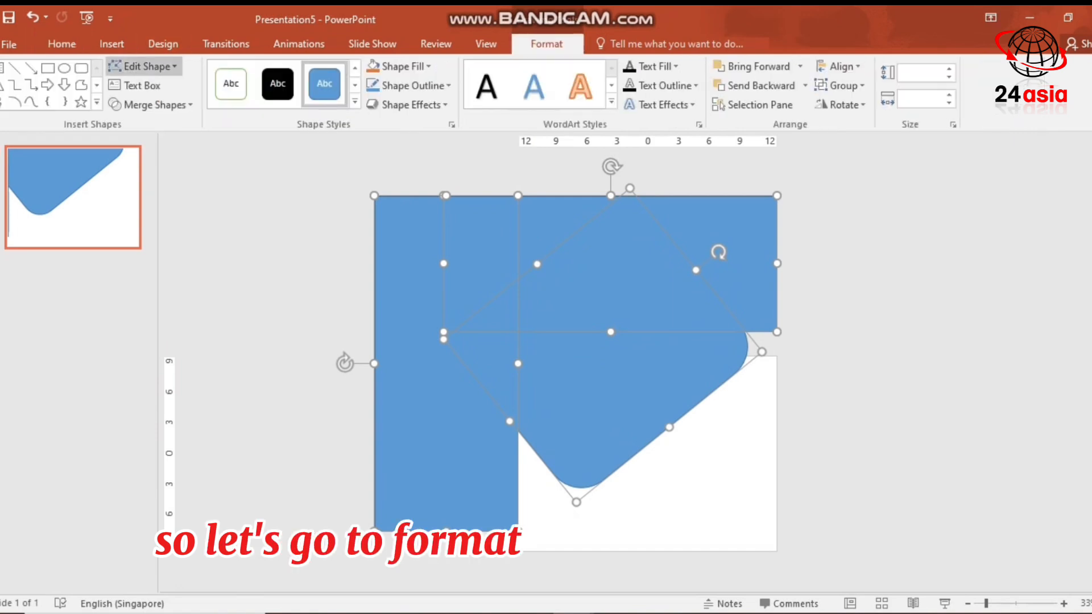
click(151, 105)
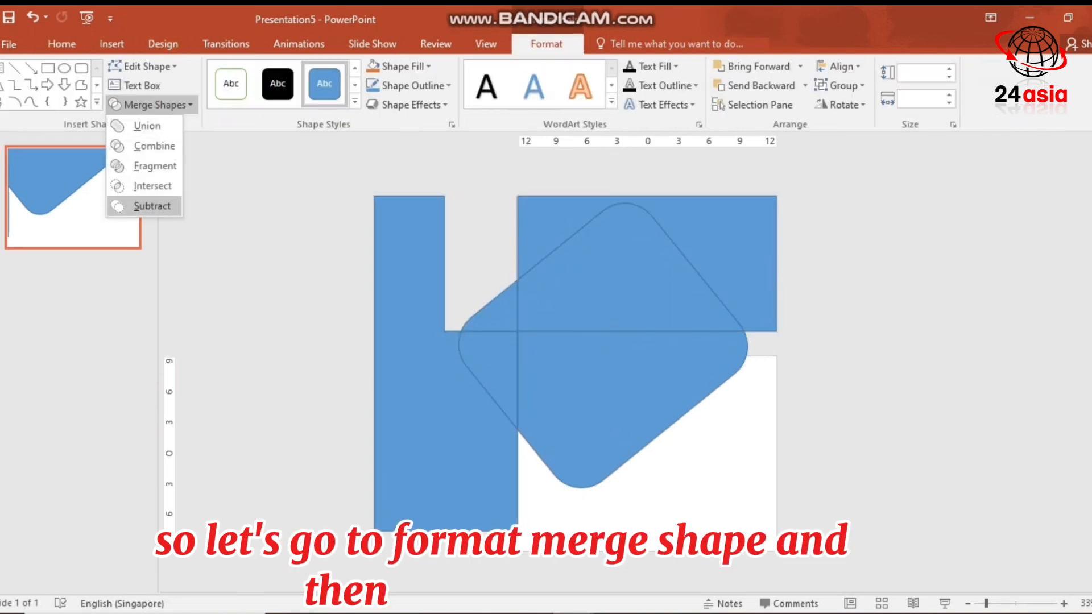
click(151, 206)
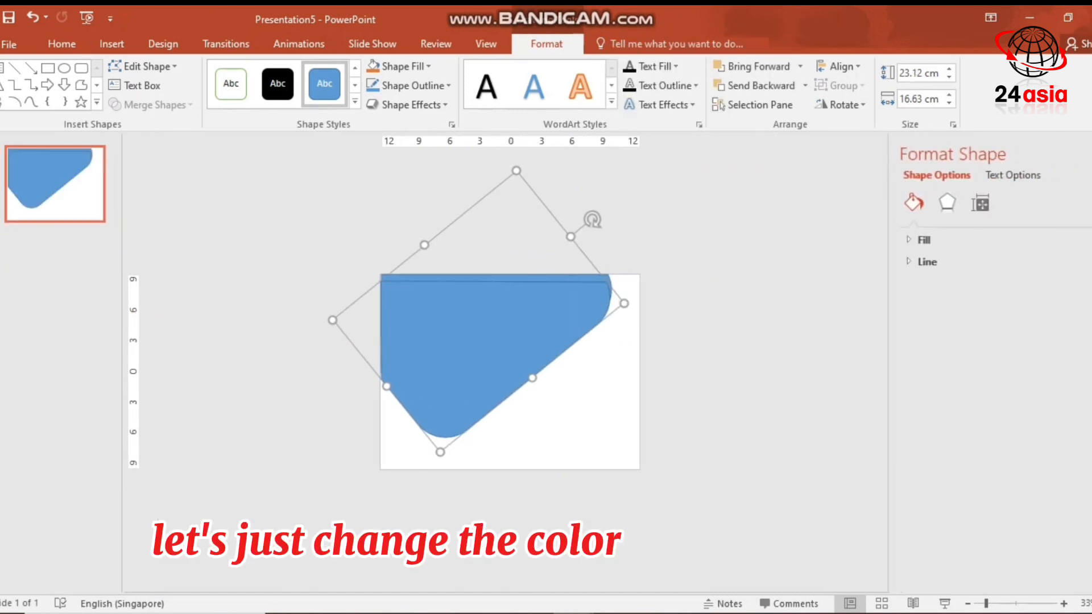
- Fill the back copy of the clipped shape with grey
click(924, 240)
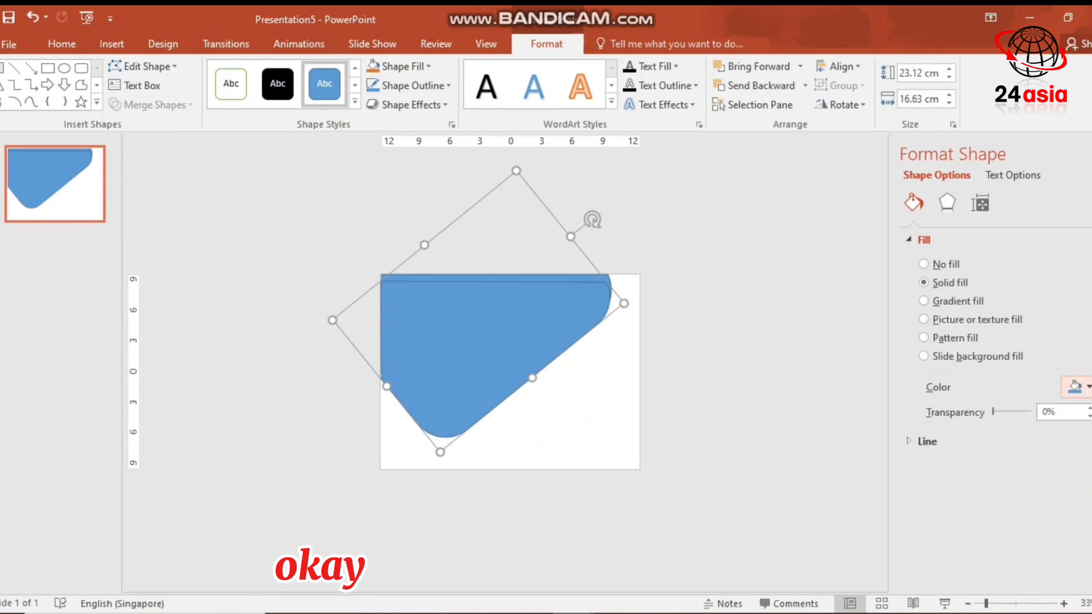
click(1085, 386)
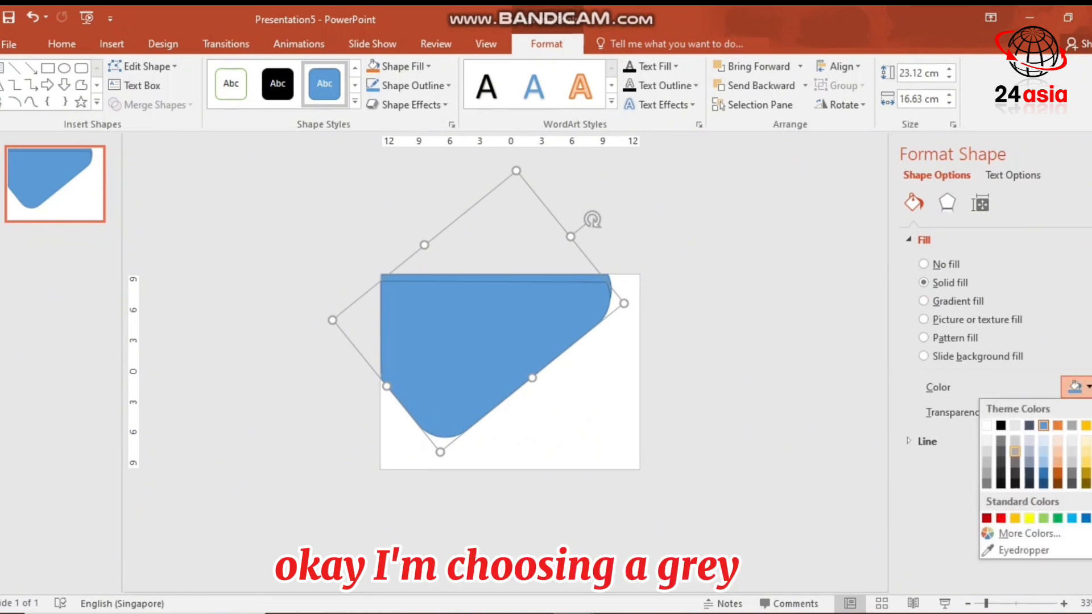
click(1013, 475)
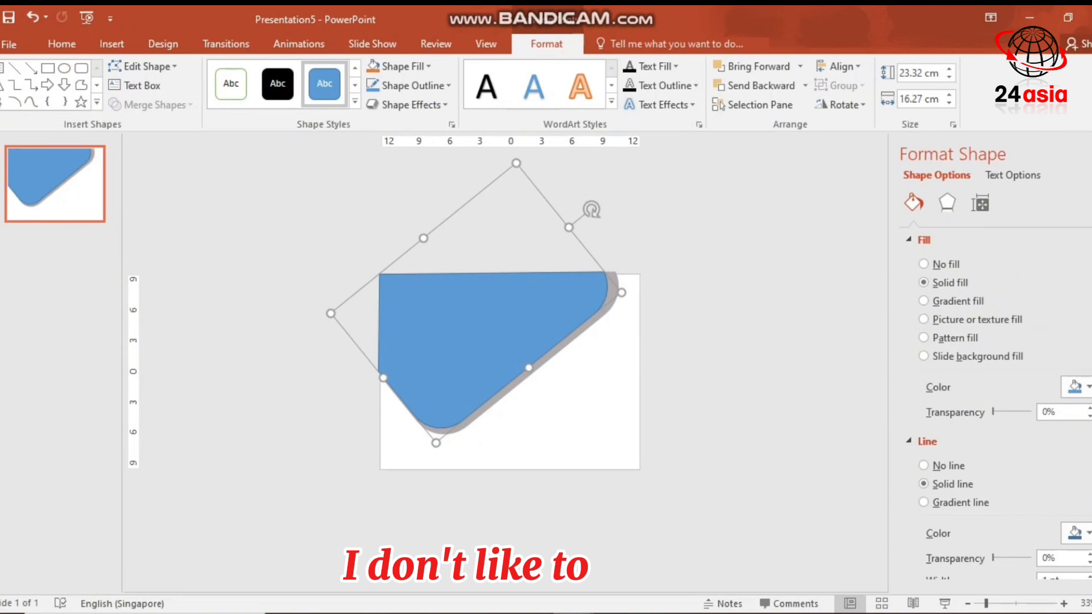
- Make the front shape a borderless red gradient fill
click(1088, 387)
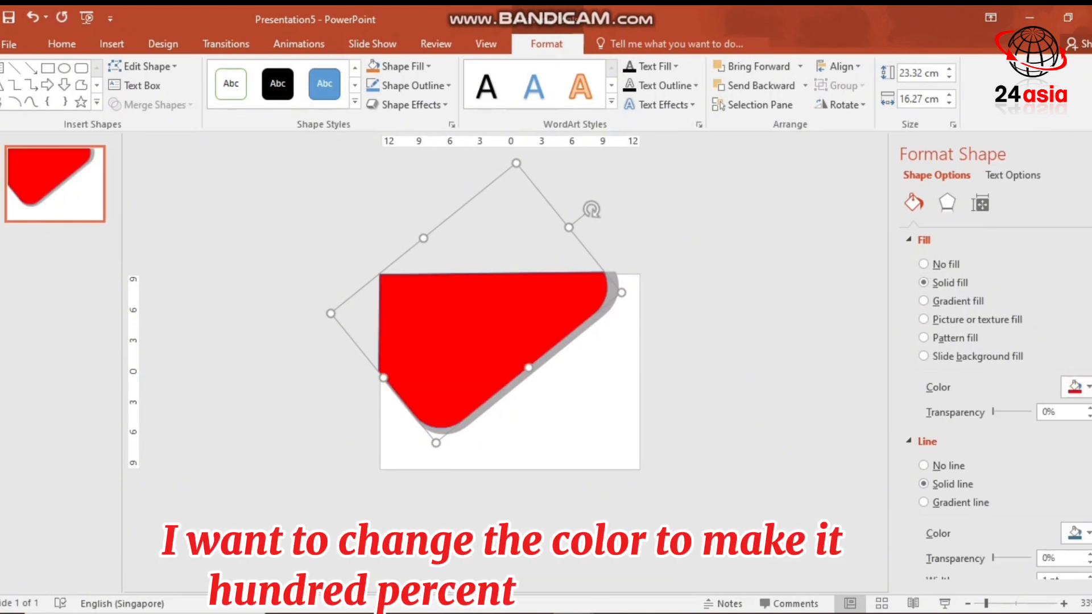
click(923, 465)
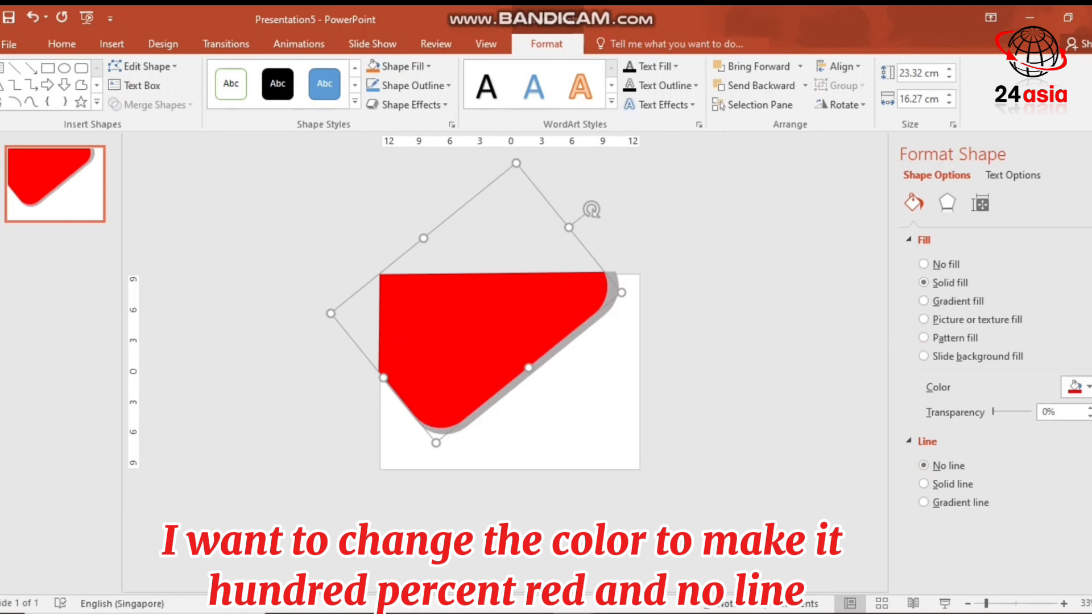
click(924, 300)
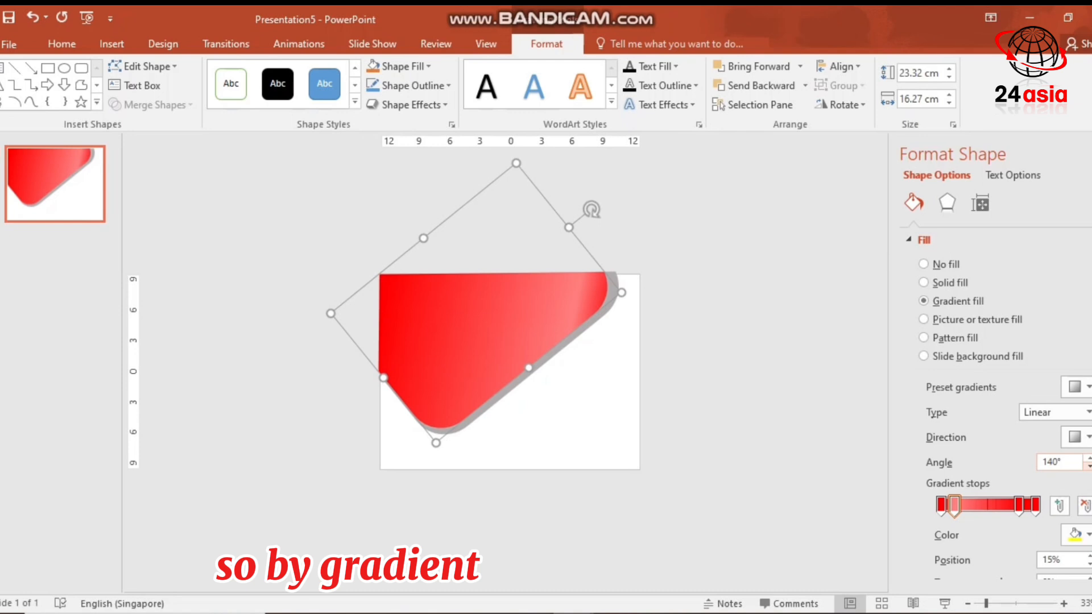
click(1083, 457)
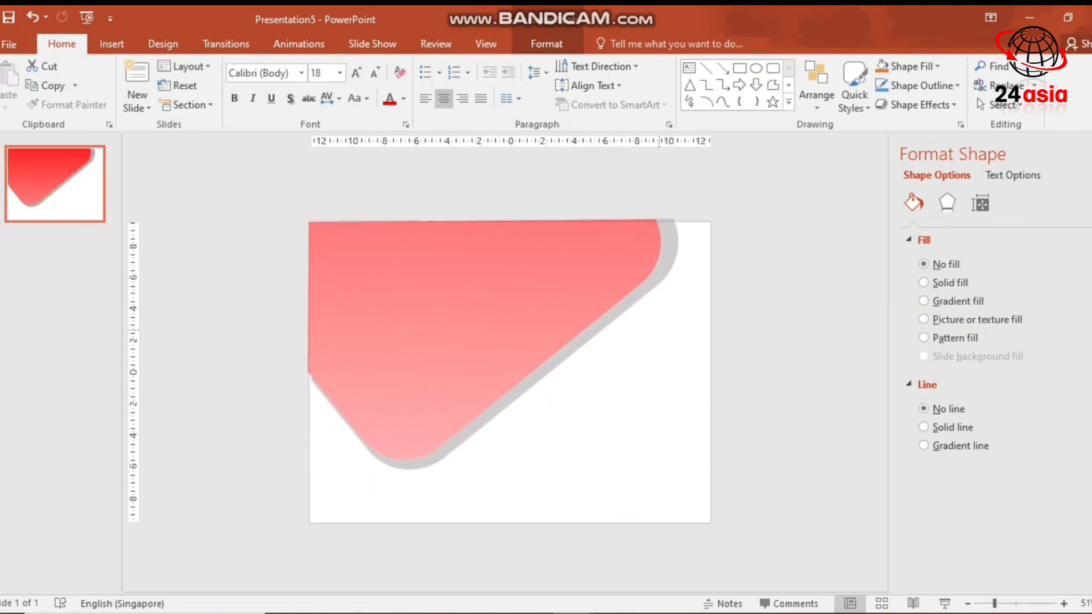
- Insert the classroom crowd photo from the photos folder
click(111, 43)
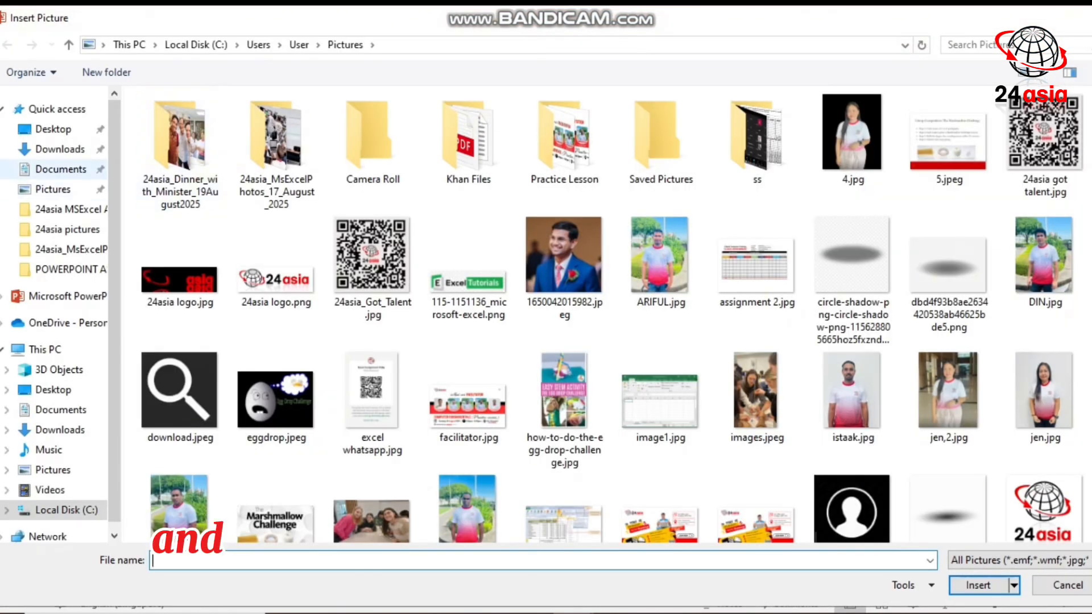
click(52, 189)
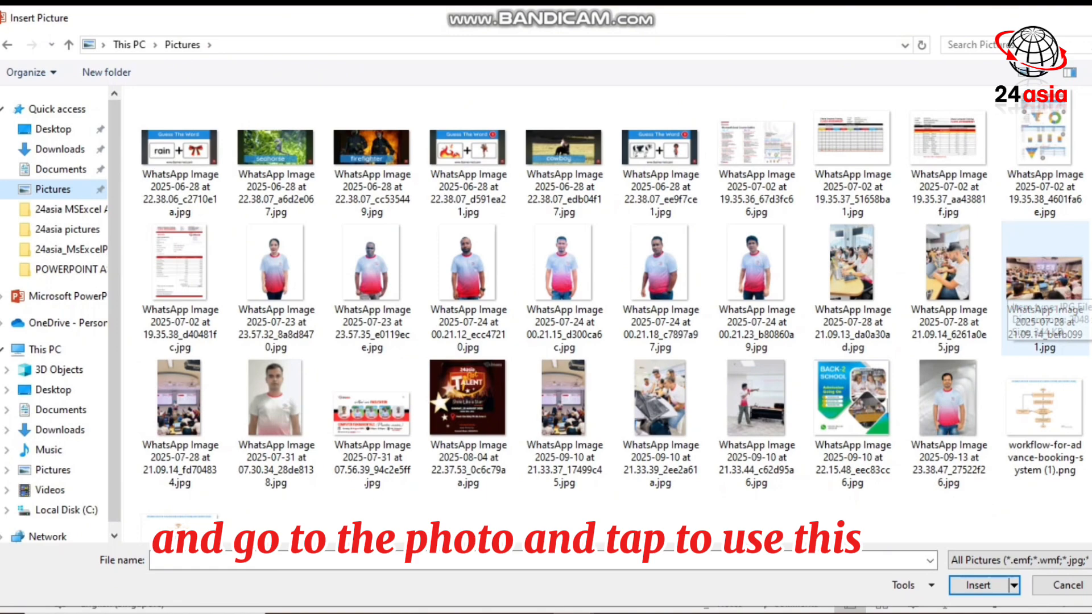
click(976, 584)
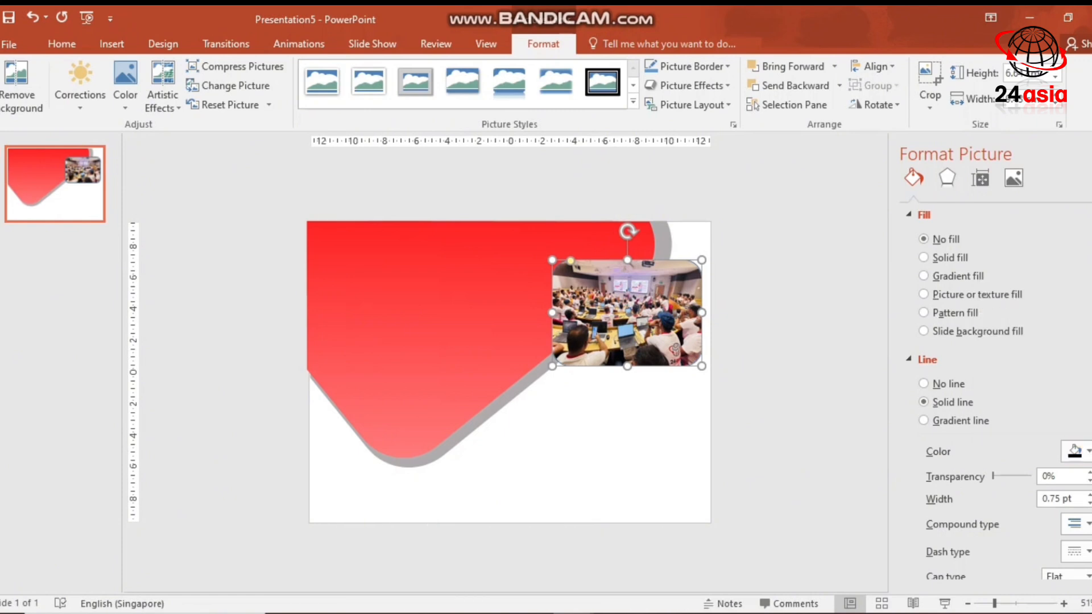
- Give the classroom photo rounded corners and a thicker border at the upper right
click(1075, 451)
text(9.75)
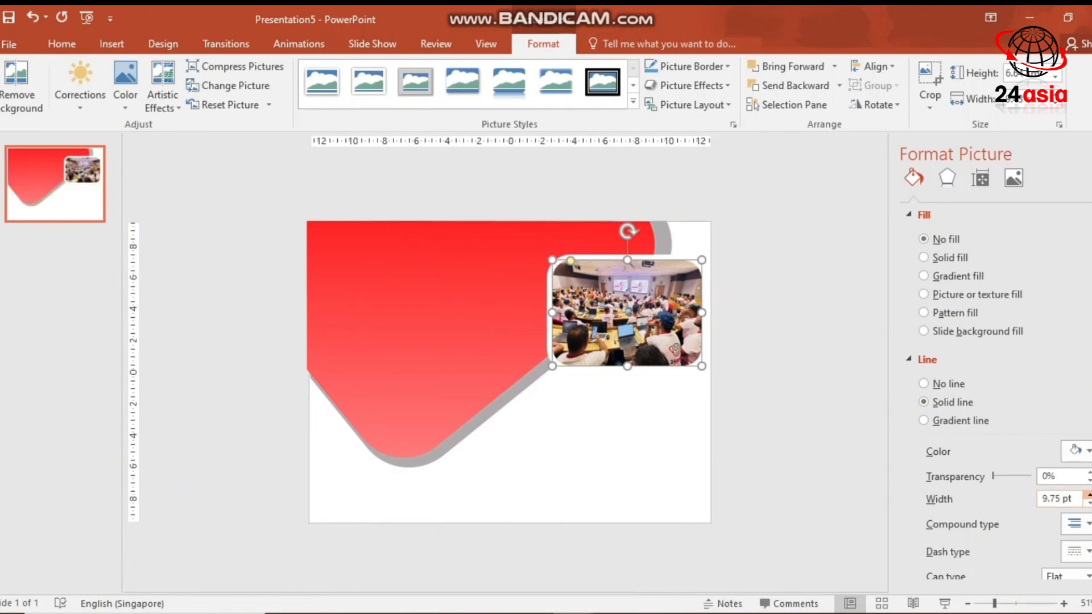
click(62, 43)
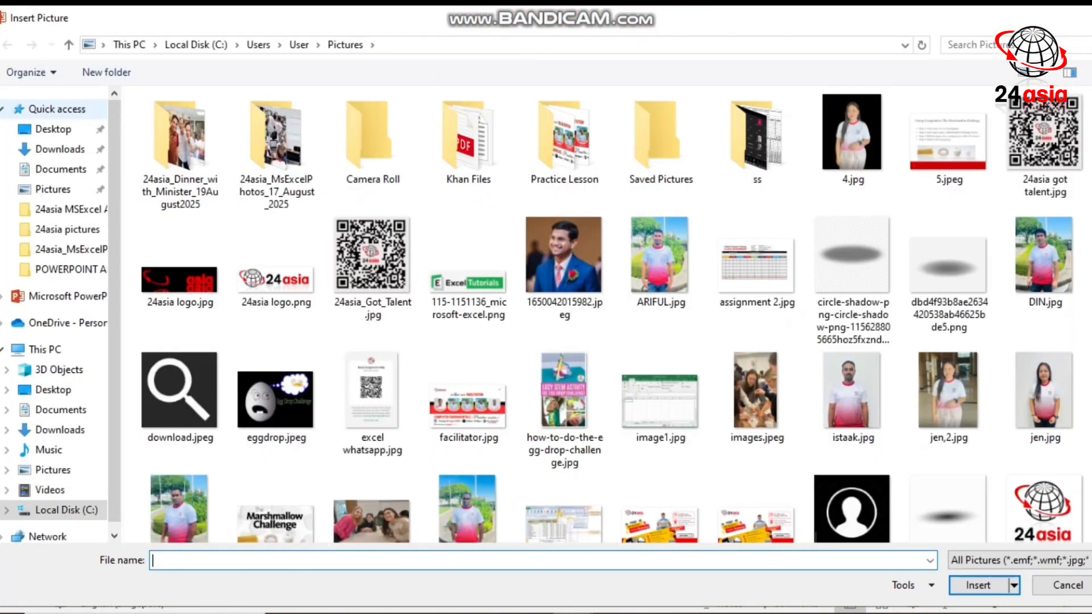
- Insert the team-at-laptop photo, crop it to a rounded shape and reposition it inside the crop
click(976, 585)
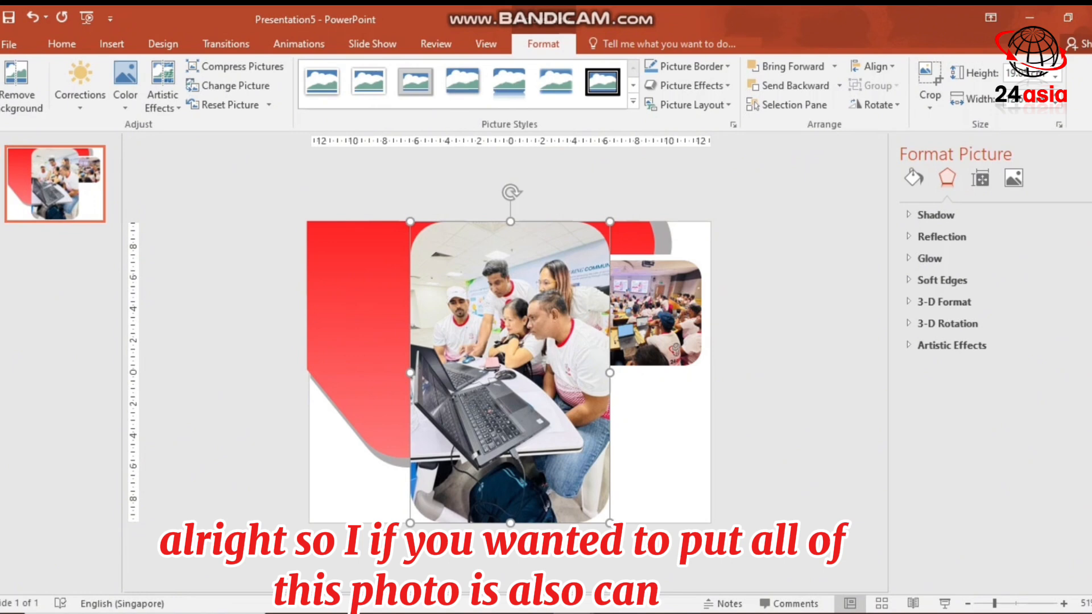
text(crop)
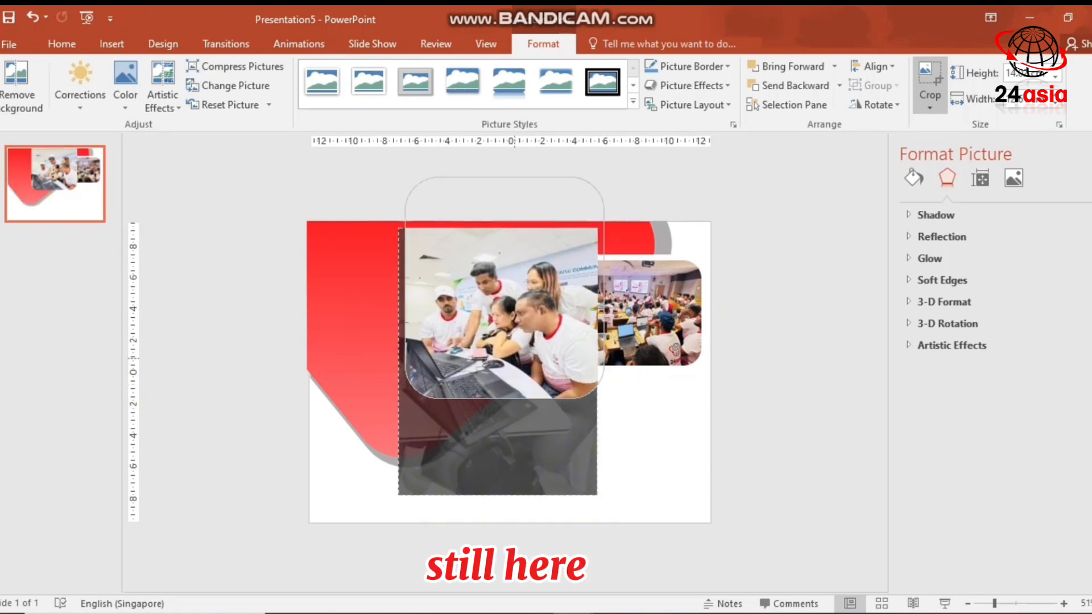
drag(501, 368, 501, 278)
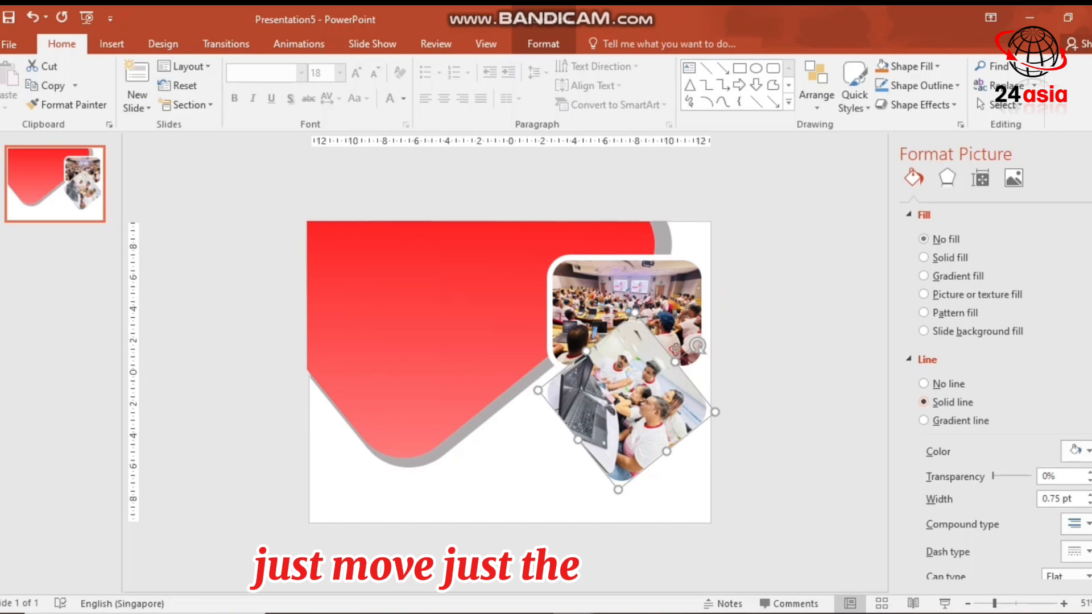
click(1076, 451)
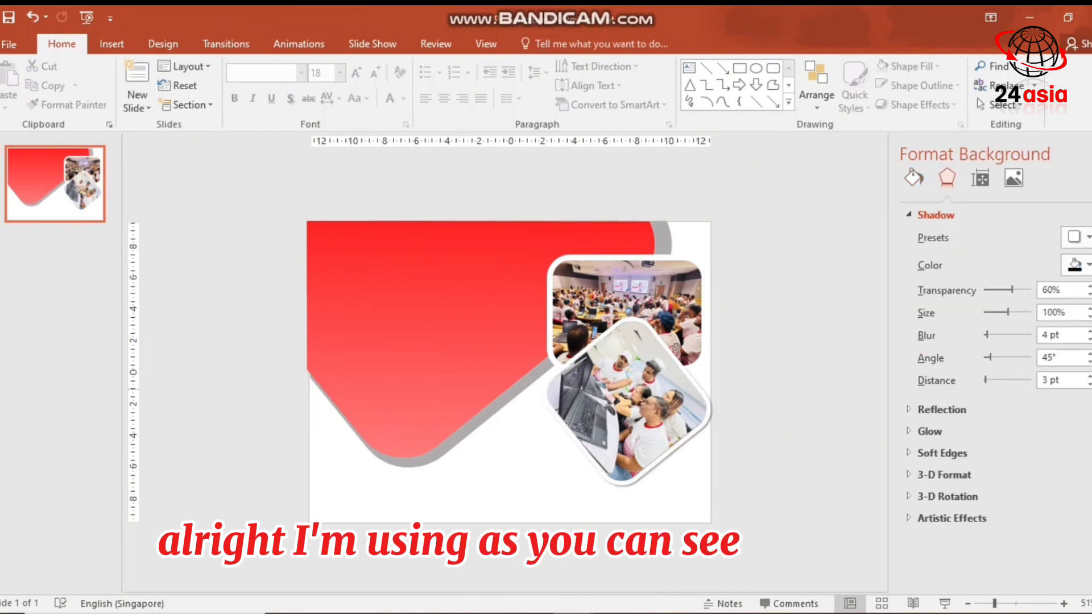
- Rotate the photo beneath the classroom photo and apply a shadow effect
click(627, 314)
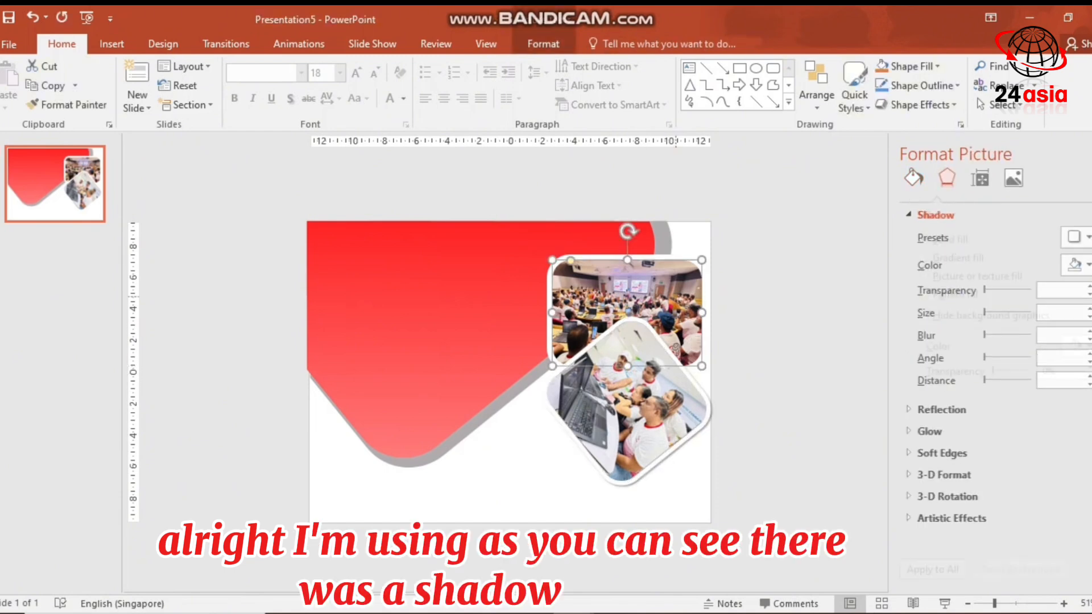
click(1075, 237)
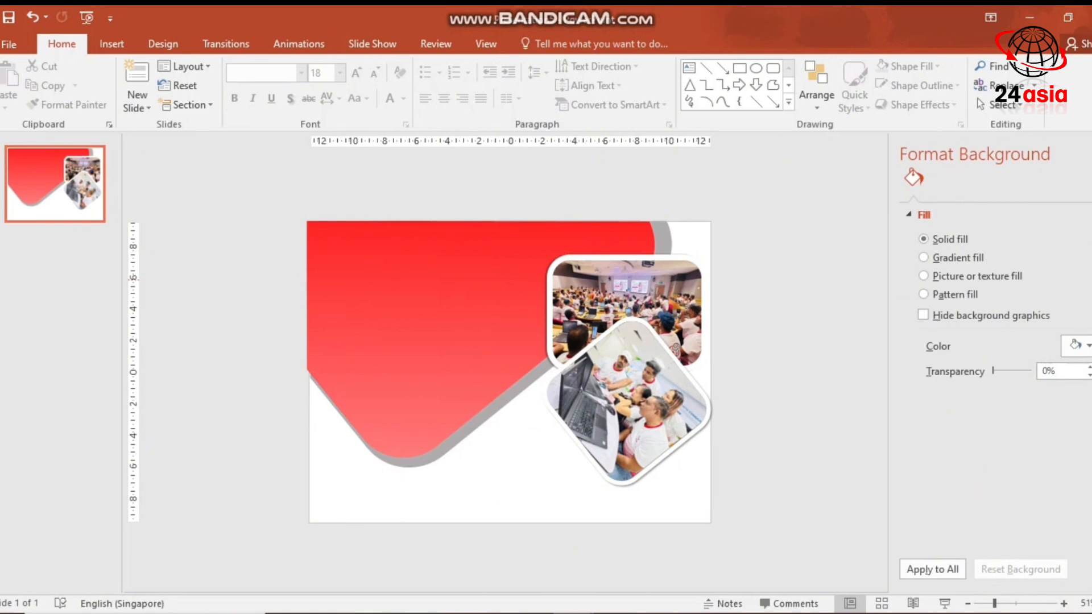
- Insert a right triangle and stretch its point to fill the slide's bottom-right corner
click(110, 43)
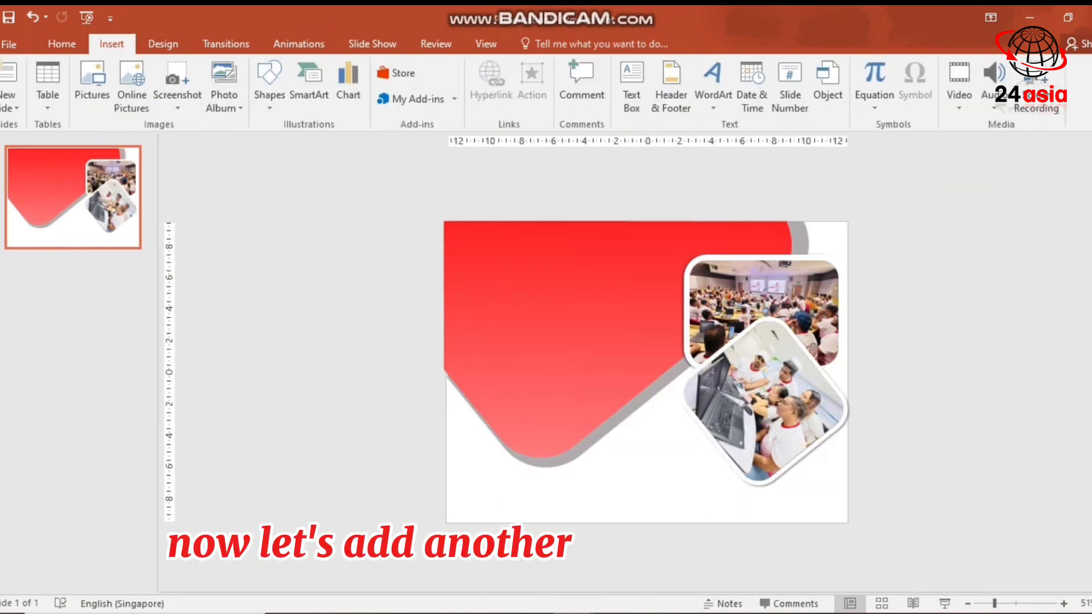
click(268, 80)
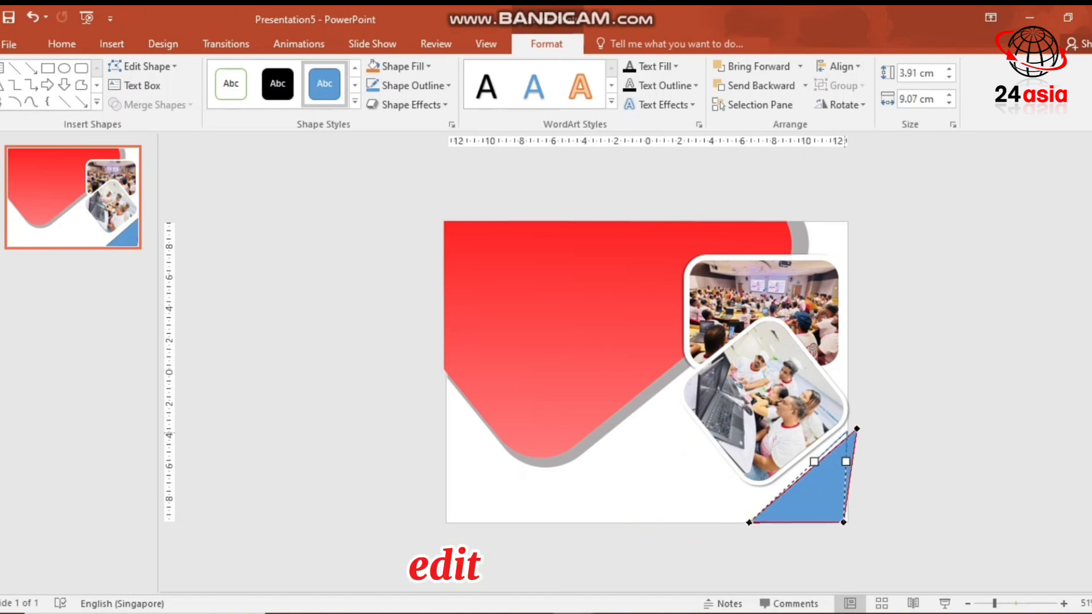
drag(856, 428, 848, 435)
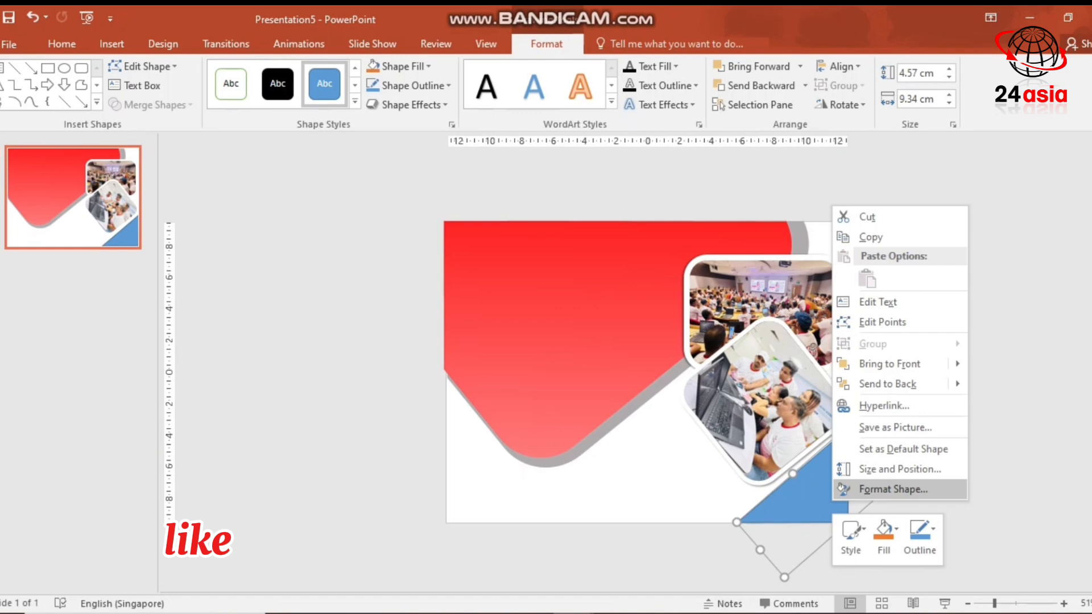
click(897, 489)
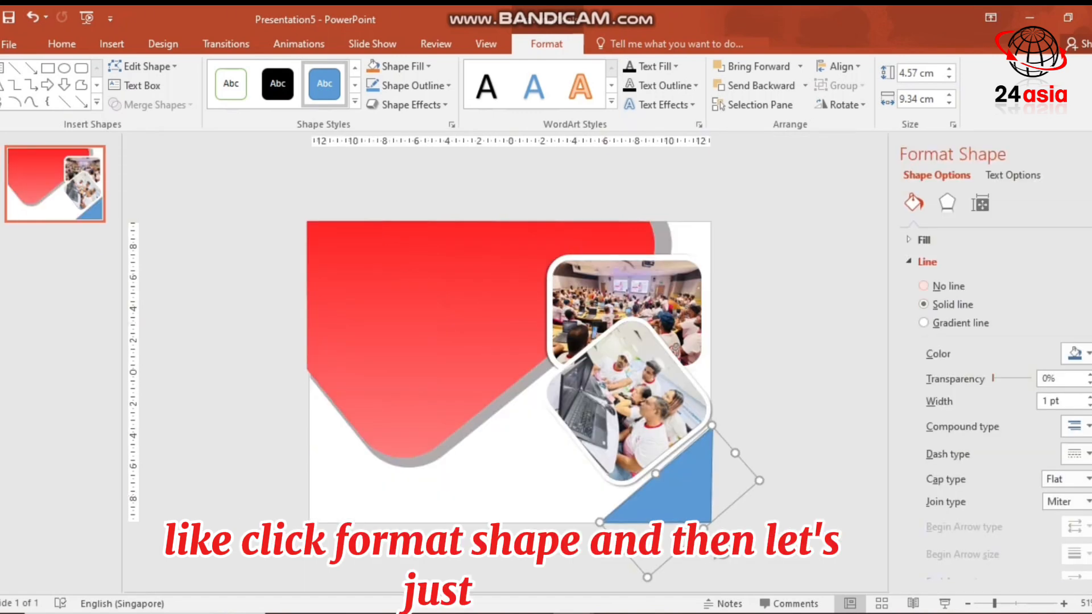
- Make the corner triangle a borderless red gradient fill with value 230
click(923, 287)
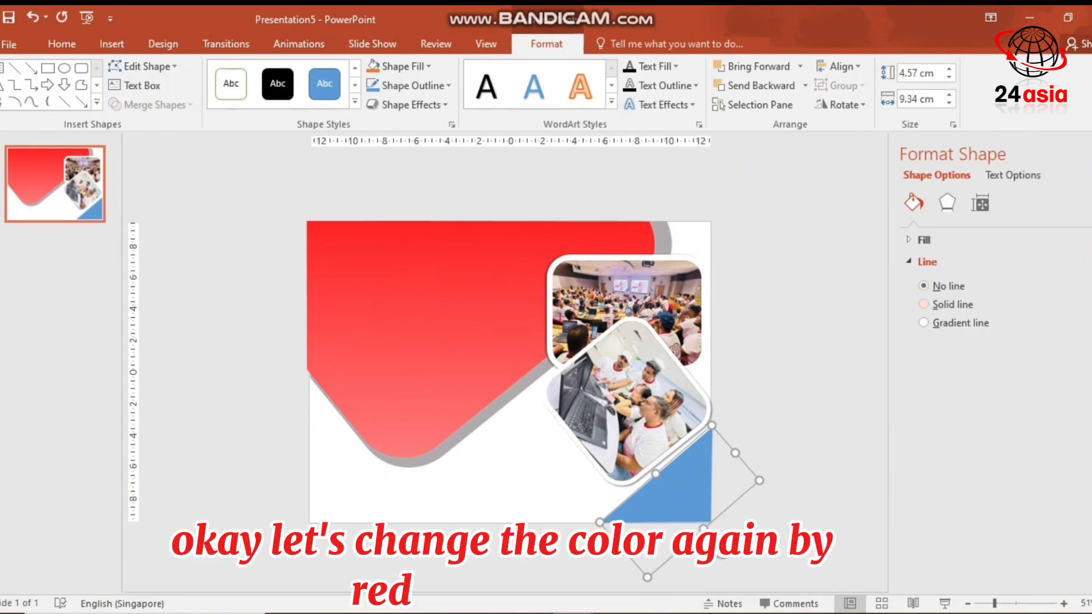
click(924, 305)
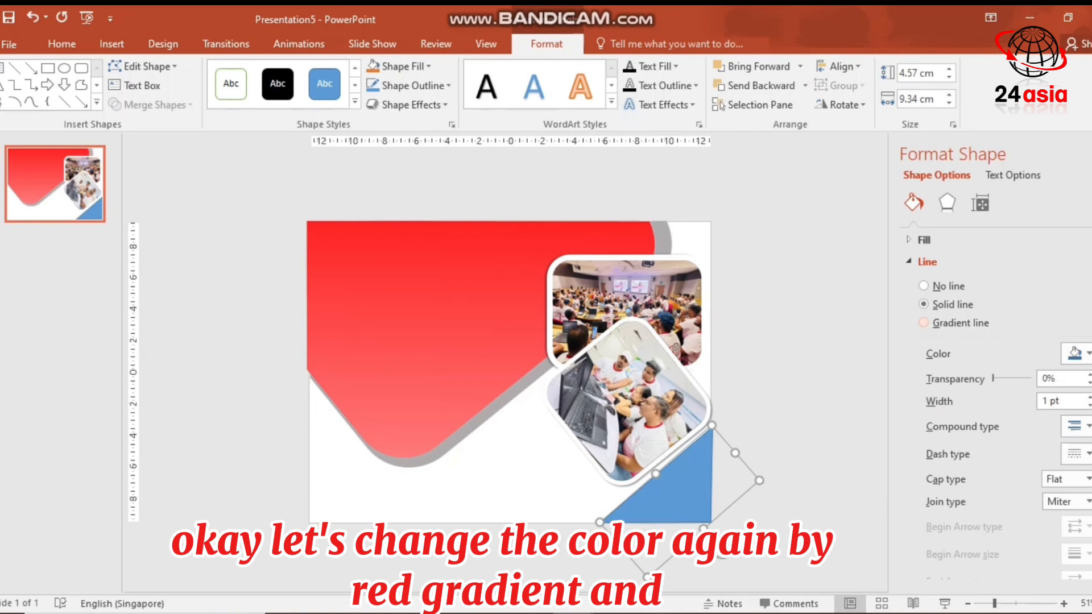
click(923, 322)
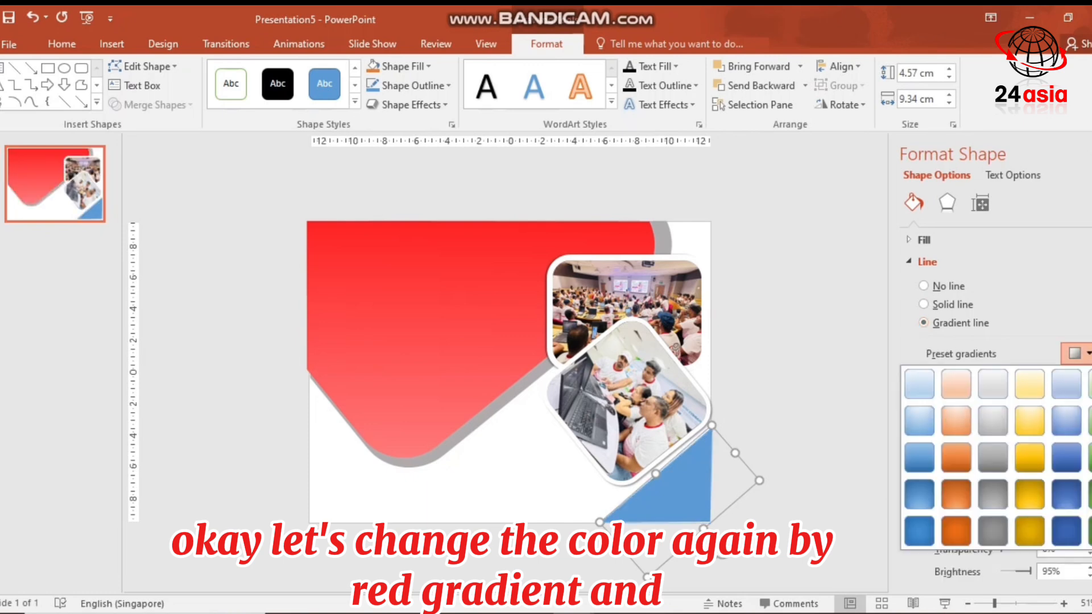
click(1076, 502)
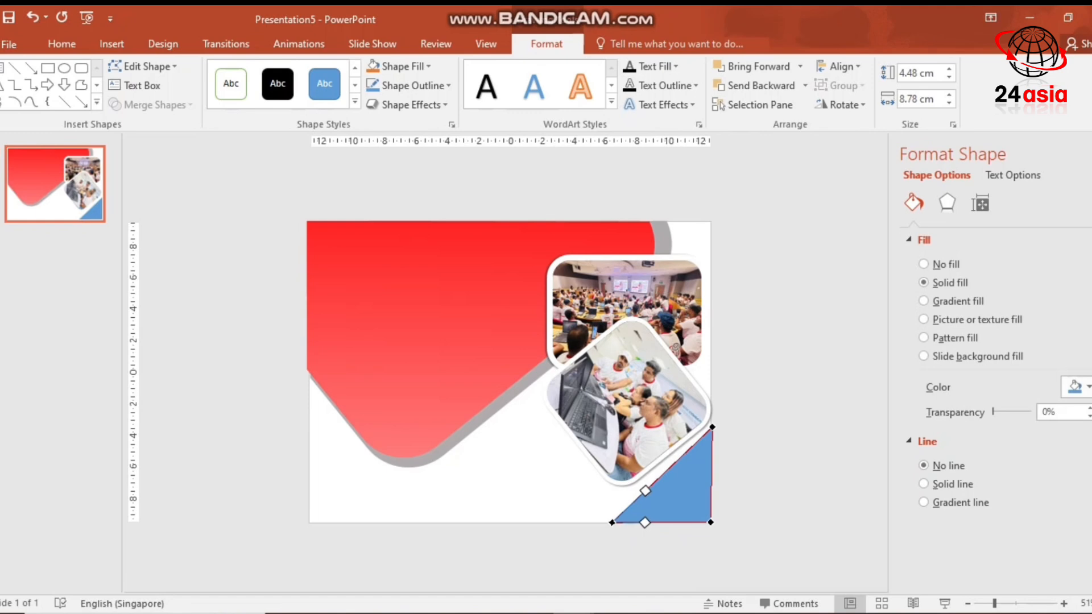
click(923, 301)
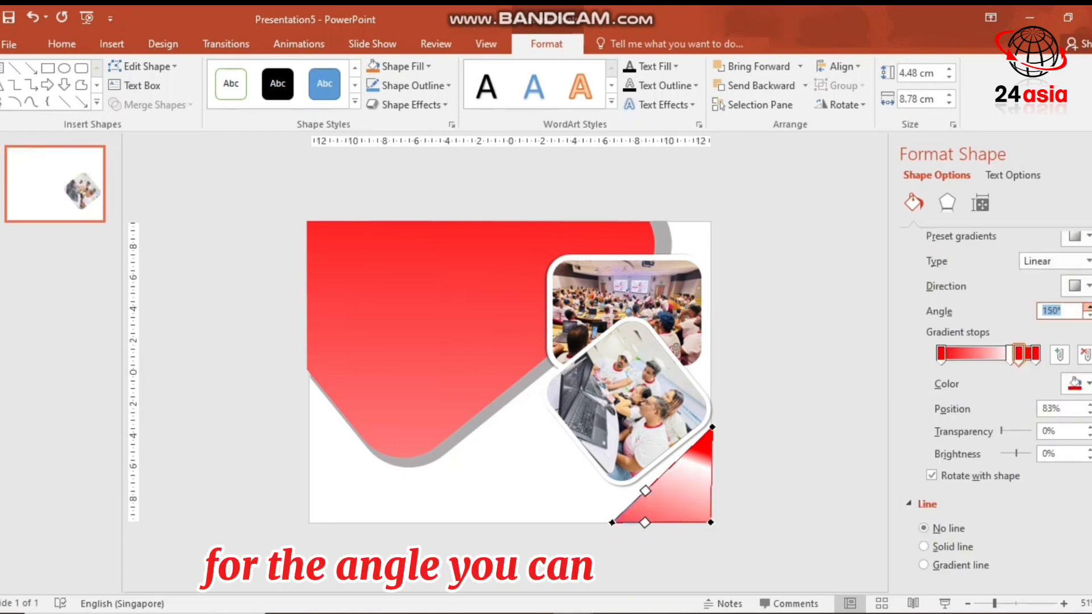
text(230)
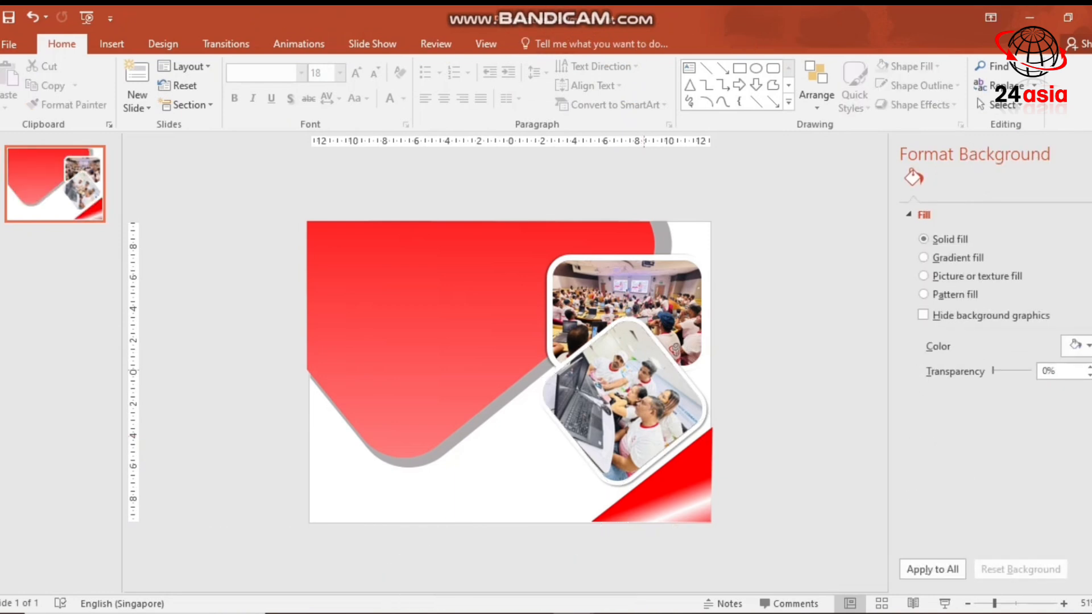
click(110, 44)
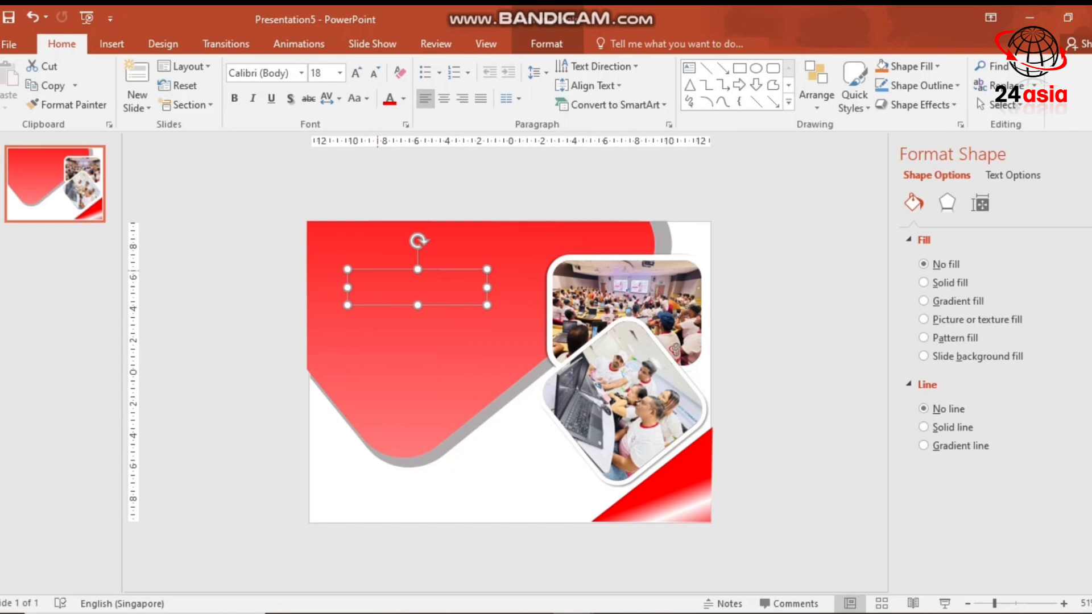
- Type BACK-2 and SCHOOL on two lines in the text box on the red shape
click(547, 43)
text(B)
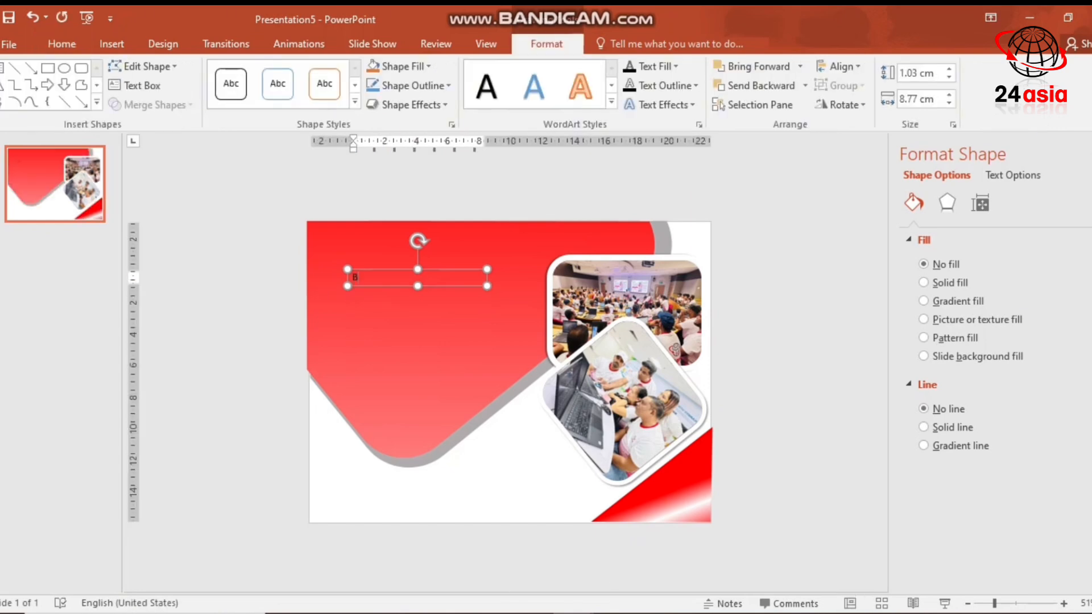
text(ACK-2)
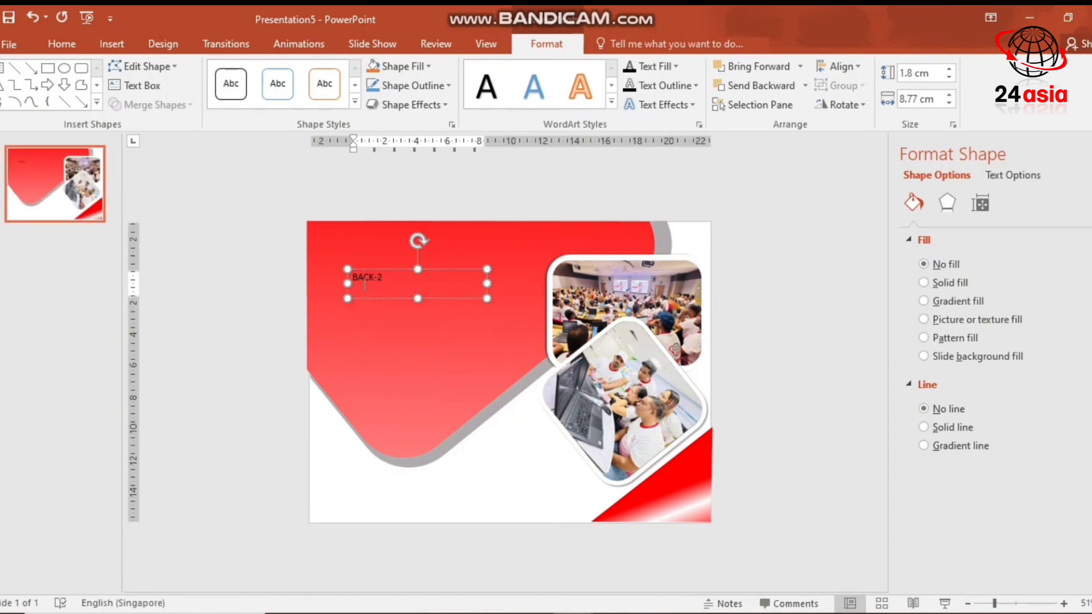
text(SCHOOL)
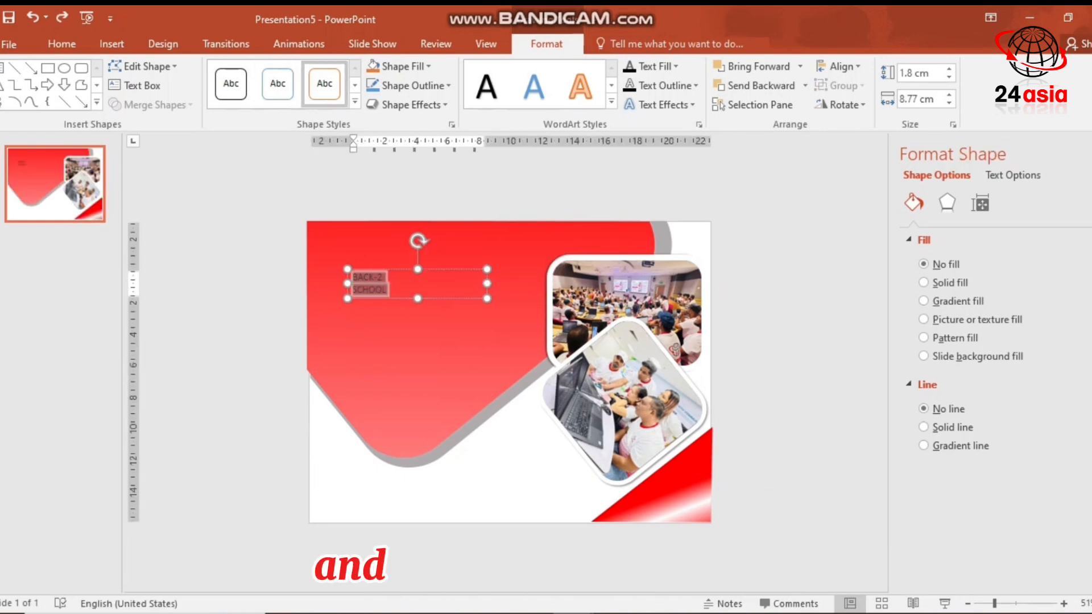
- Set the title to Arial Black at 54 pt
click(61, 44)
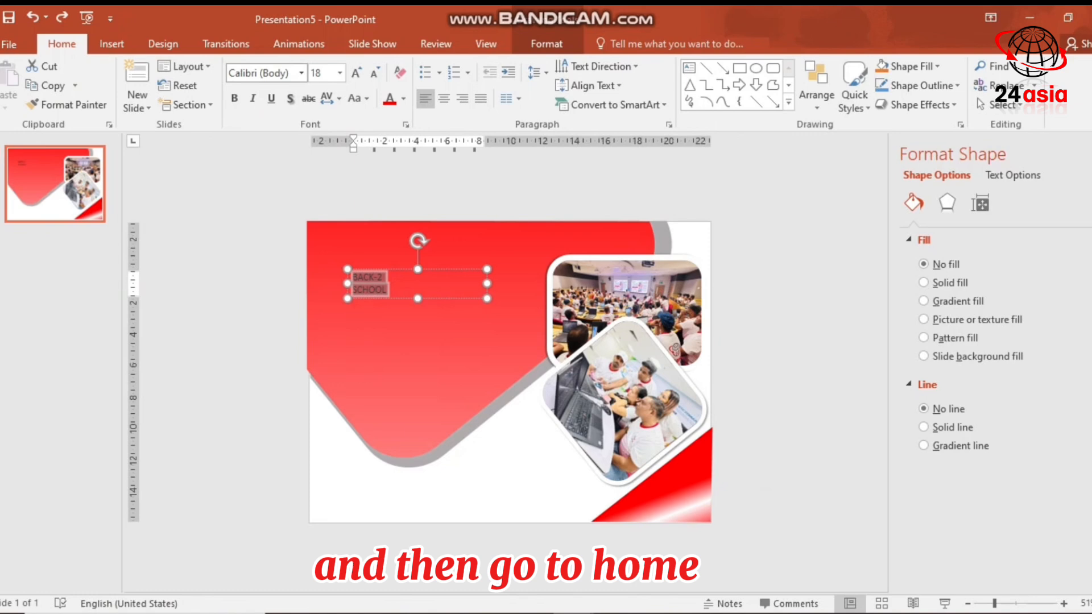
click(299, 73)
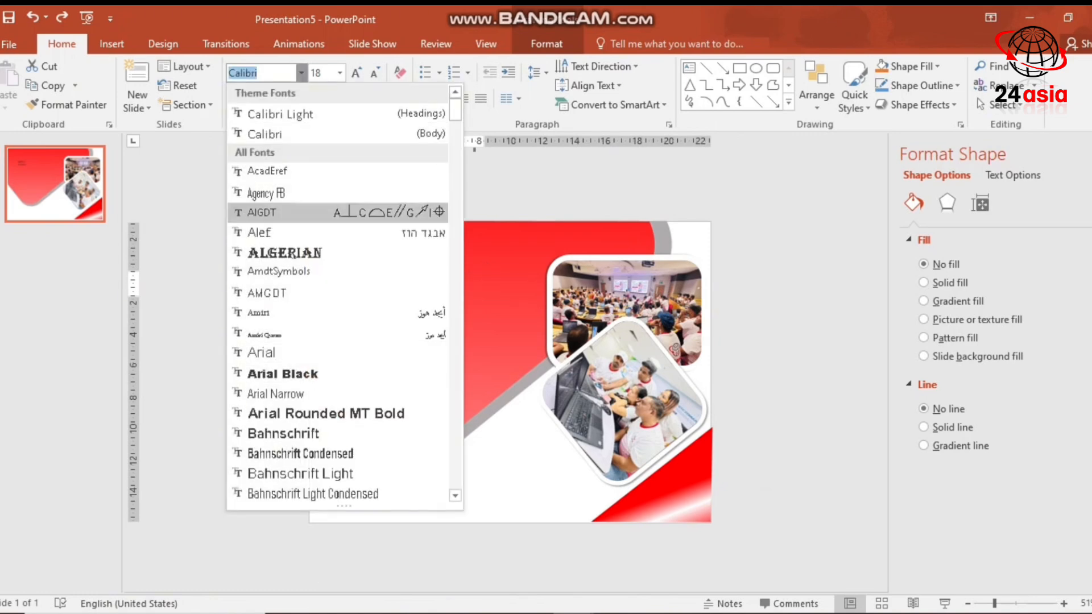
scroll(down, 3)
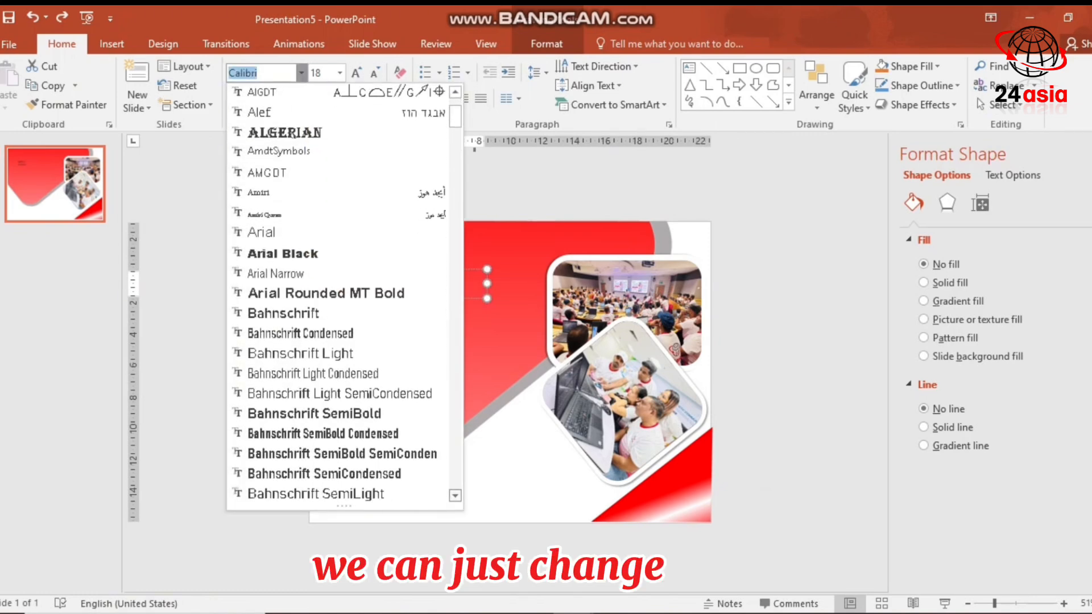
scroll(down, 3)
text(Arial)
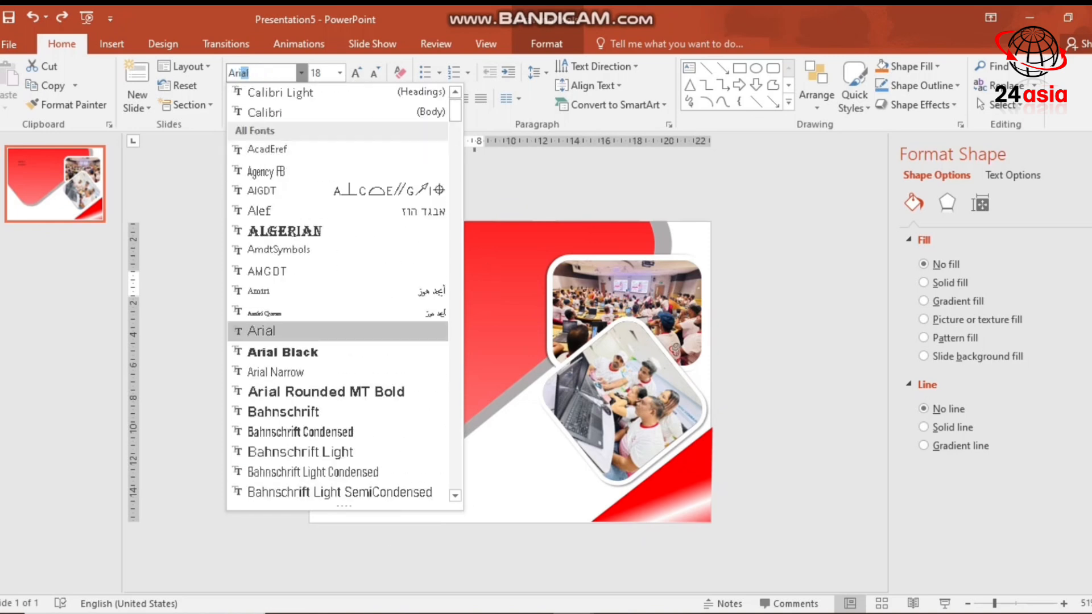
click(284, 351)
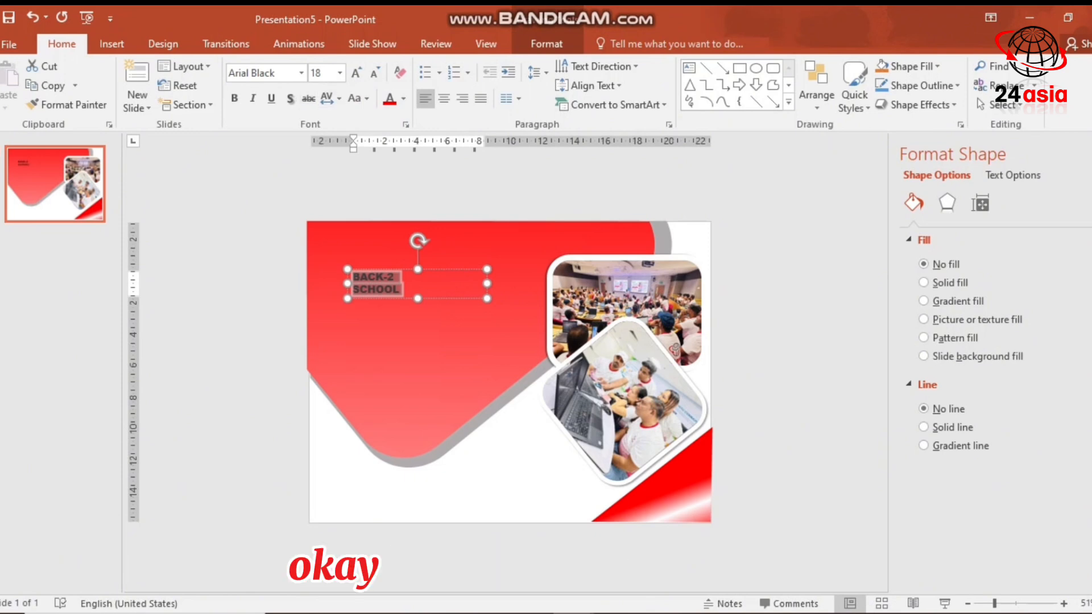
click(340, 73)
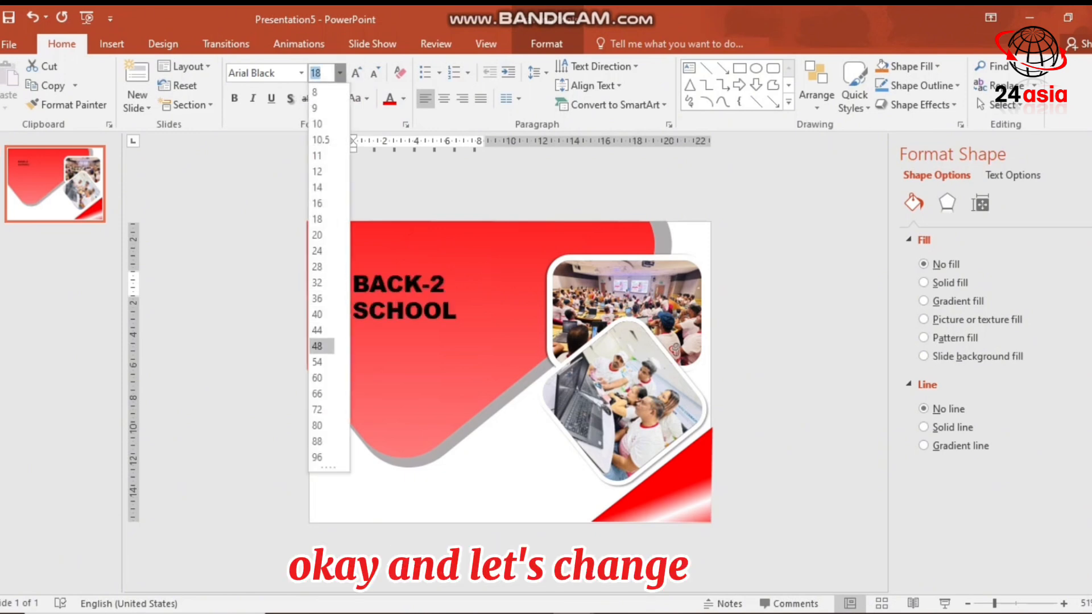
click(317, 362)
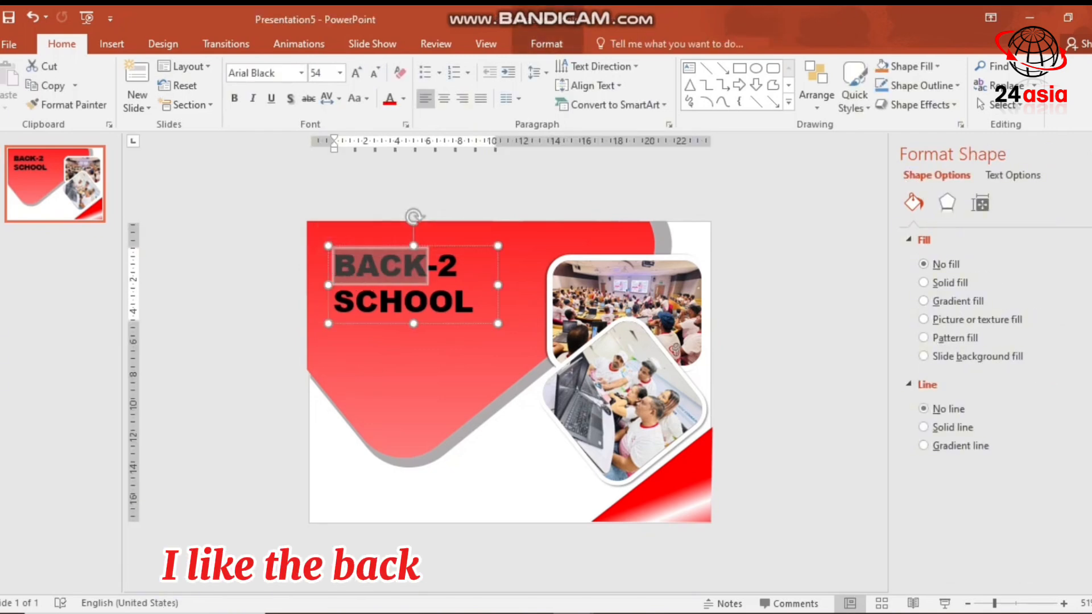
- Colour BACK white and the 2 and SCHOOL yellow
click(403, 98)
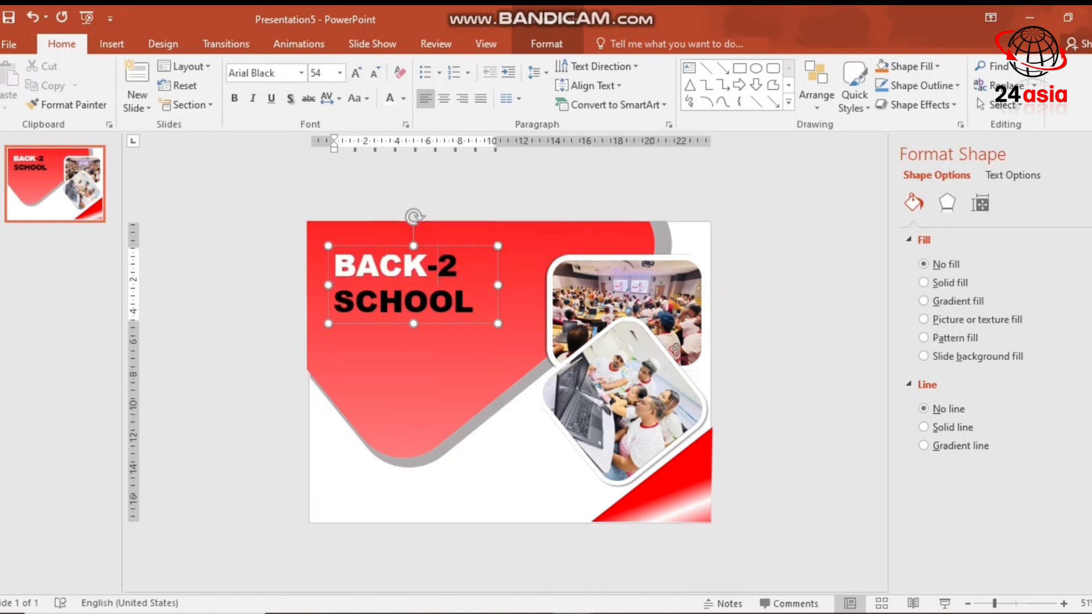
click(401, 98)
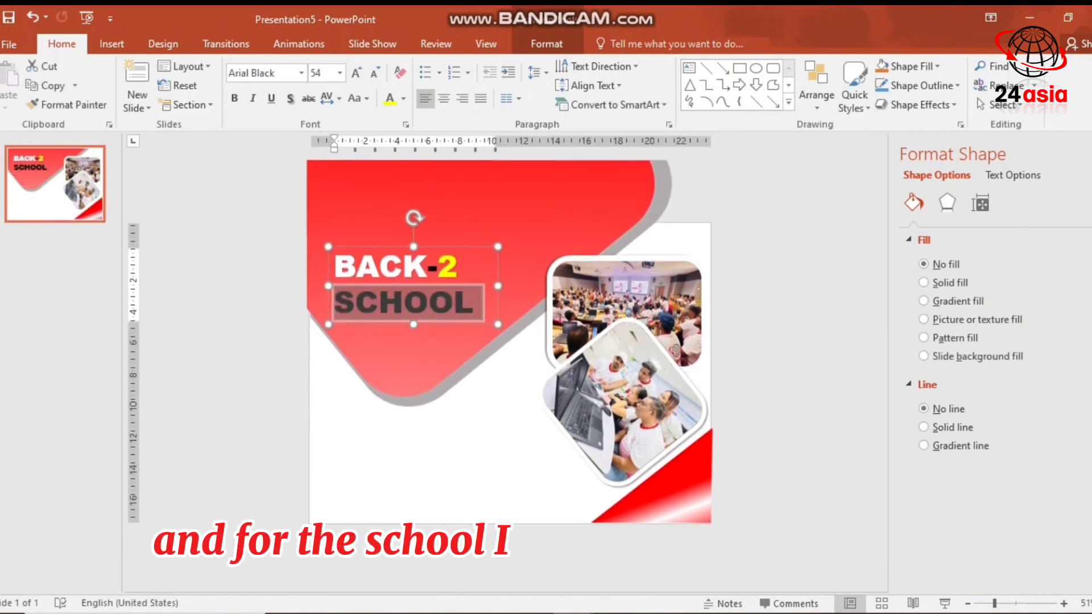
click(387, 97)
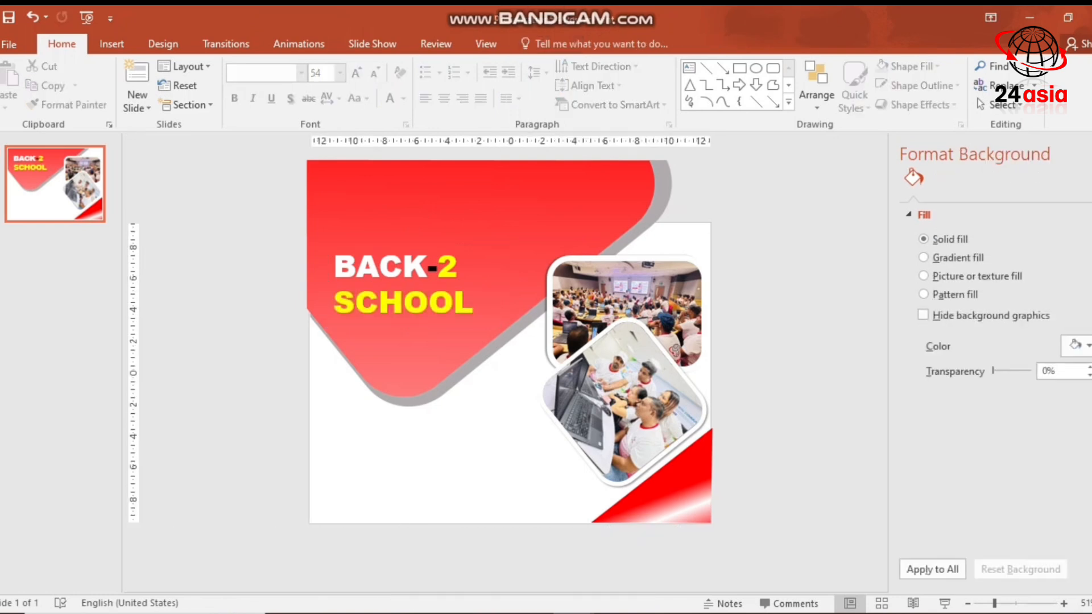
- Add an Admission Going On caption in 28-point Calibri below the title
click(111, 43)
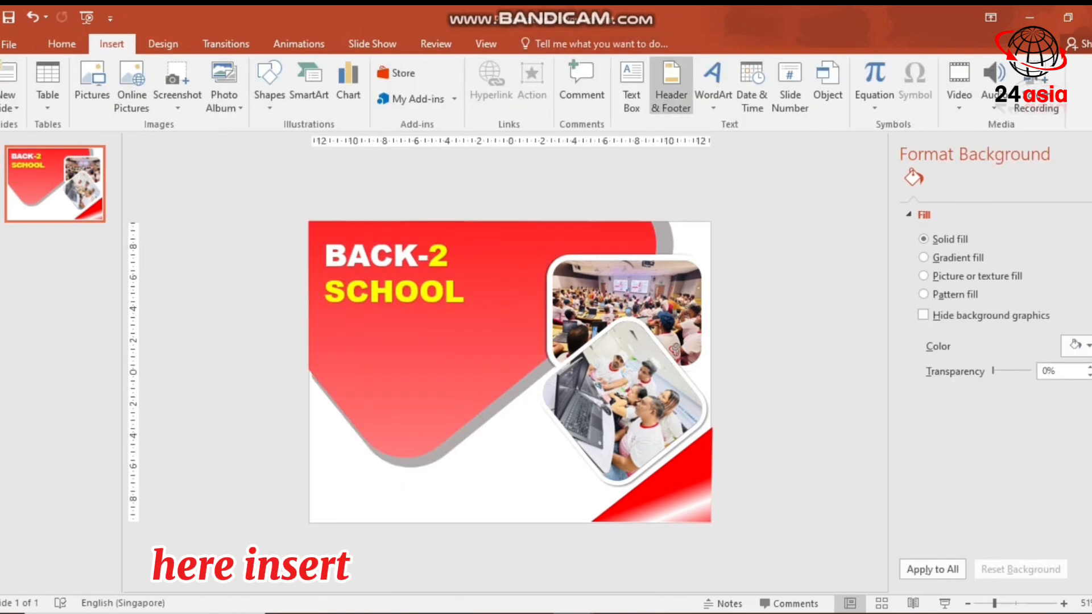
click(631, 85)
text(Admission Going On)
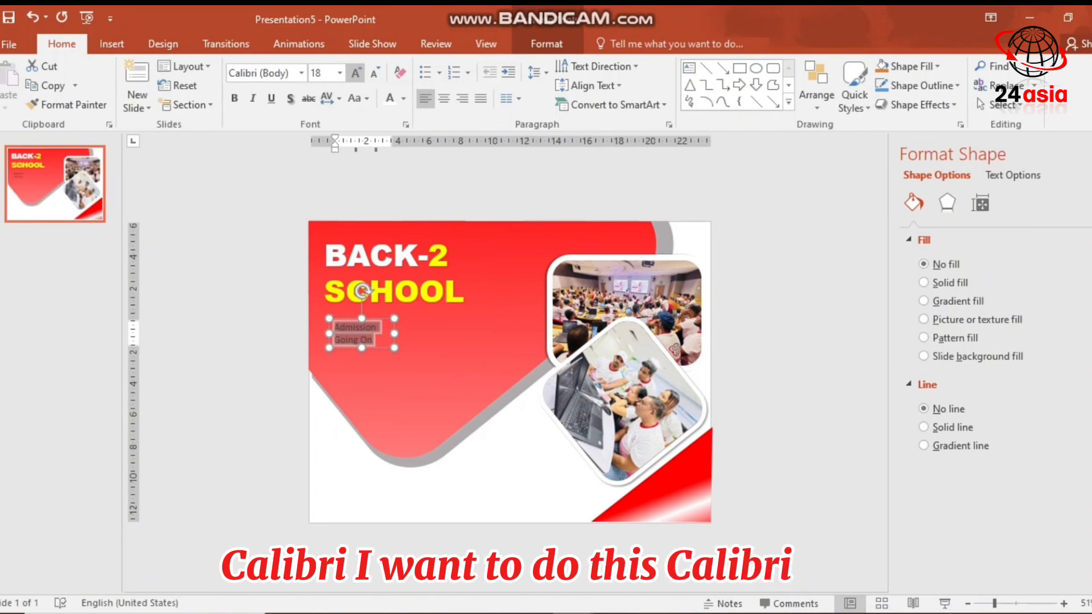
click(338, 73)
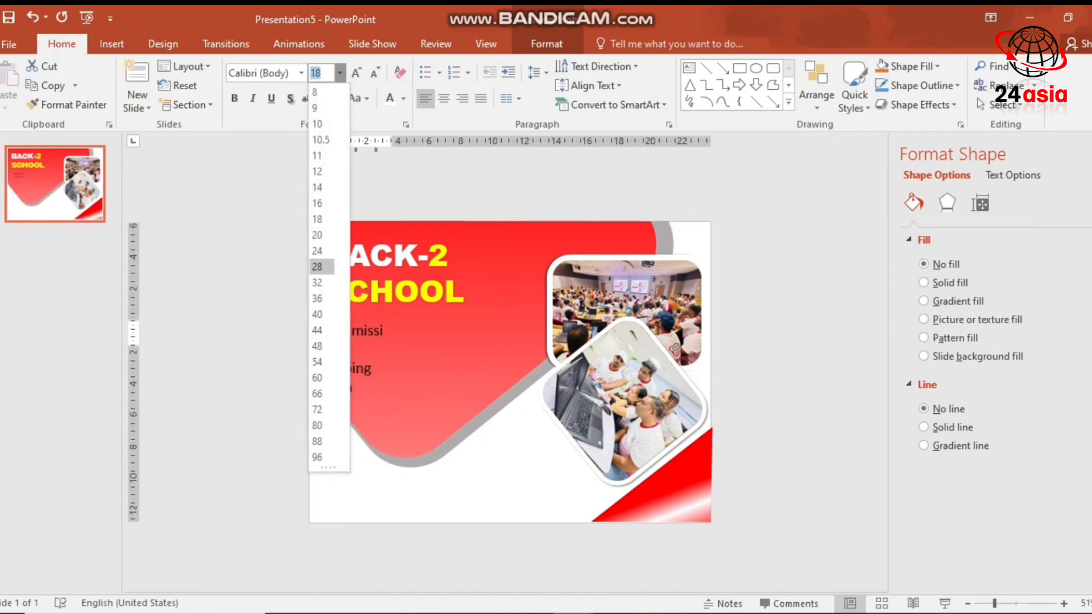
click(403, 98)
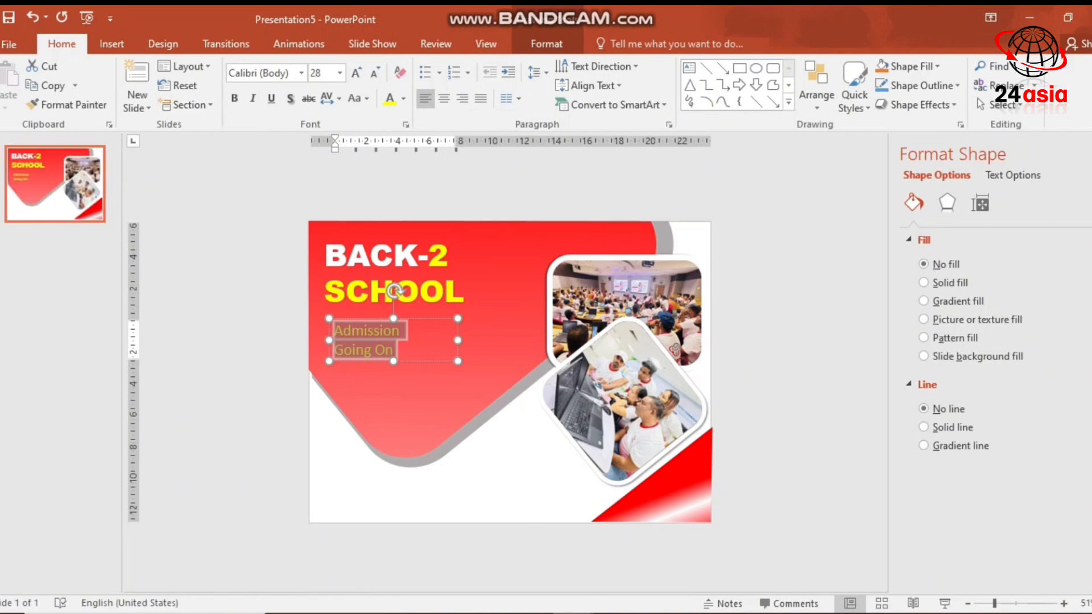
click(234, 97)
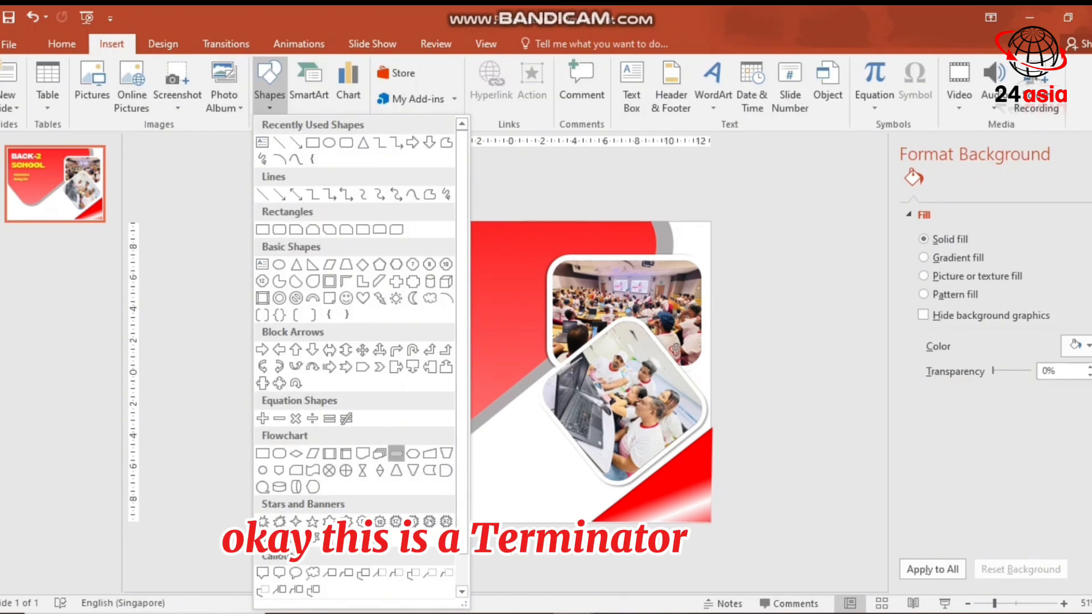
- Draw a pill shape, flatten it into a slim bar via Edit Points and fill it white
click(268, 77)
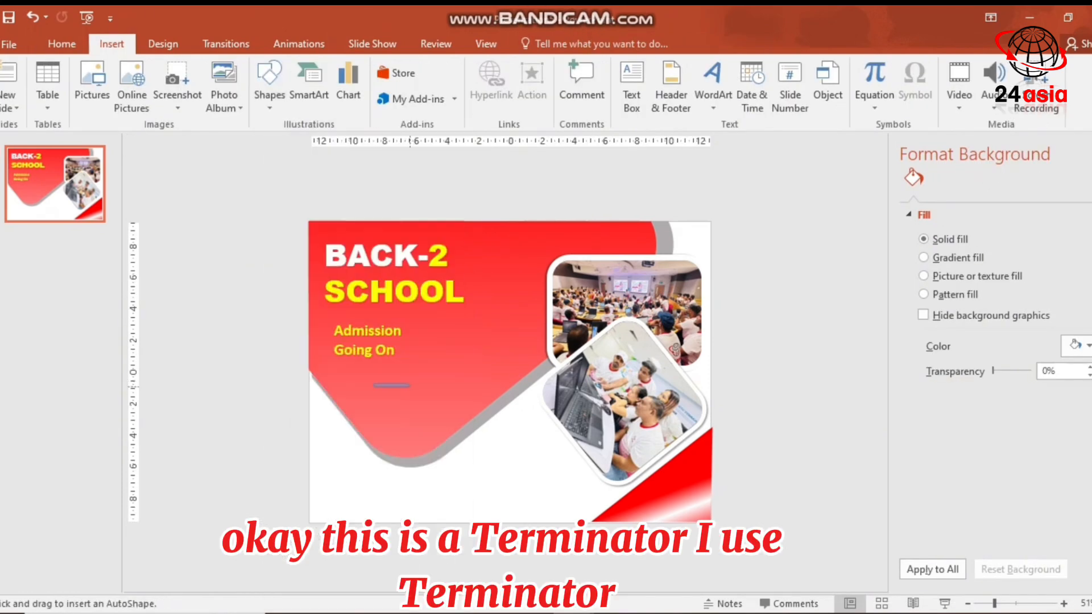
right_click(380, 365)
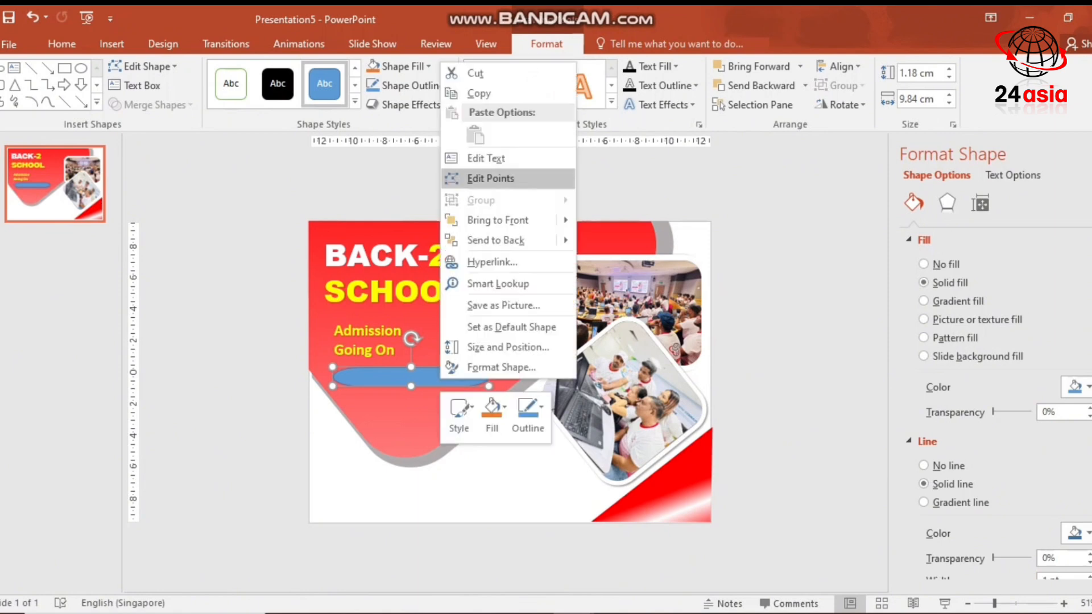
click(489, 179)
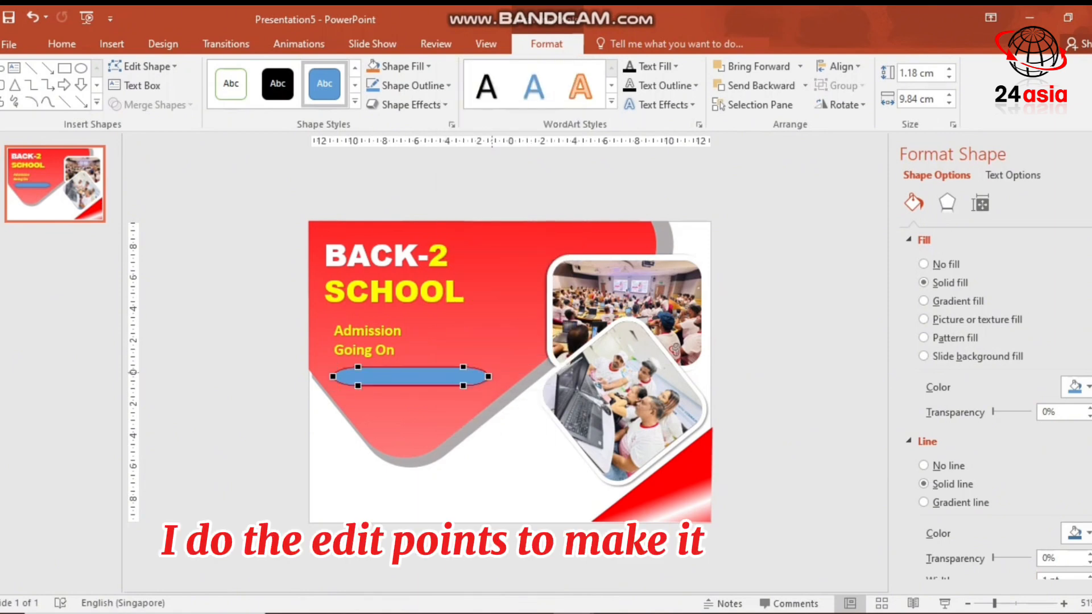
drag(487, 377, 473, 381)
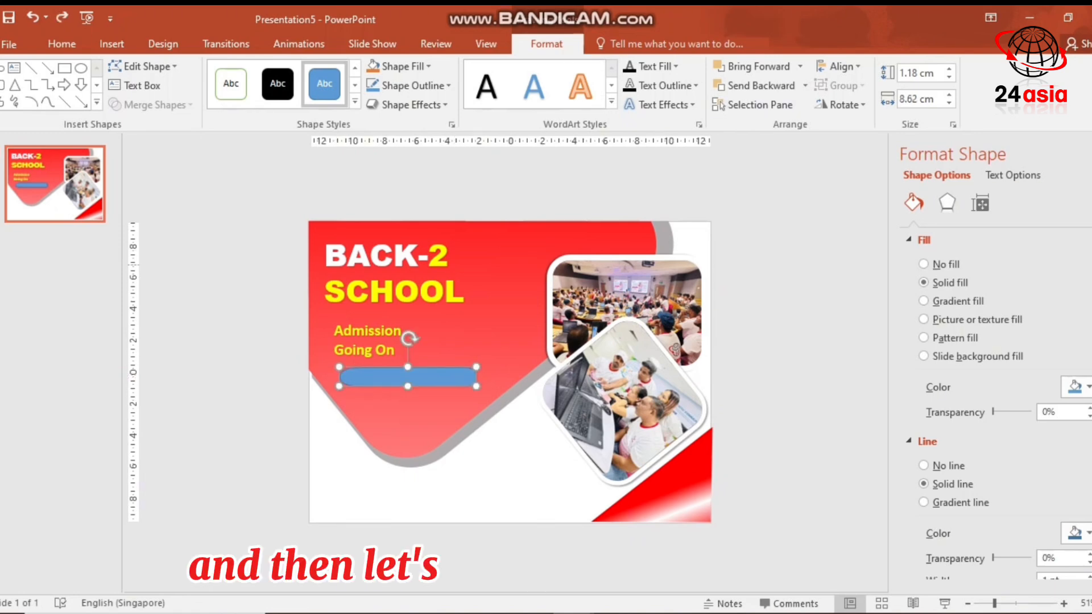
click(1076, 386)
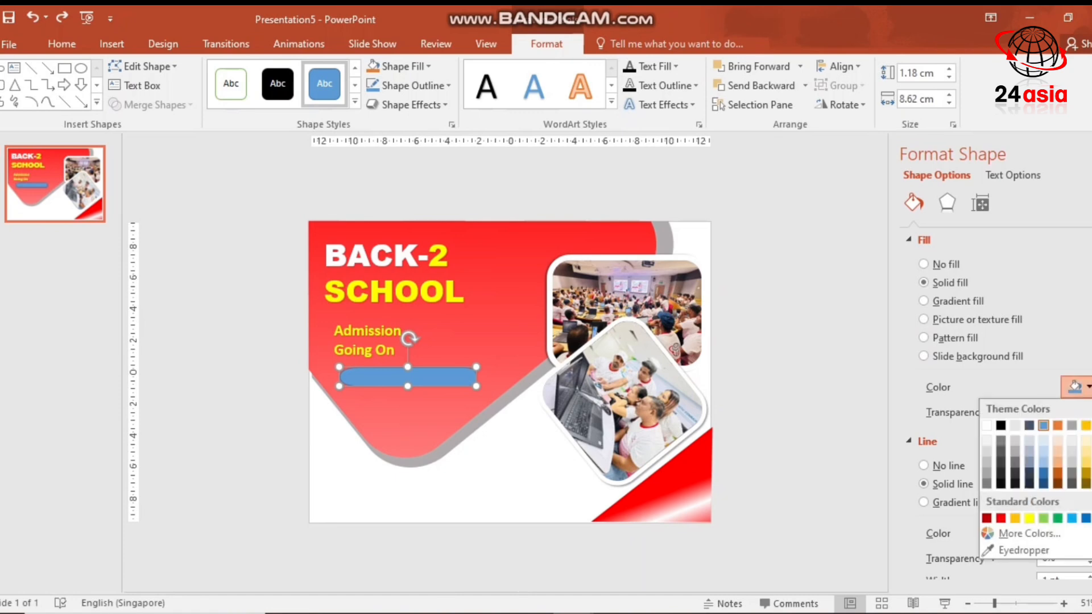
click(1013, 424)
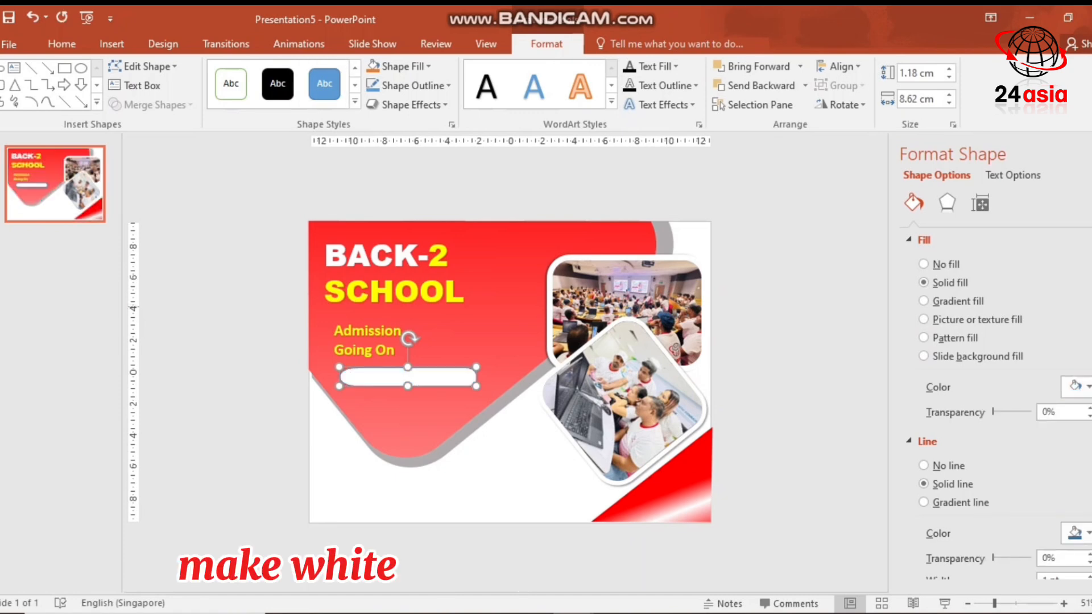
- Add a small yellow circle at the left end of the white bar
click(923, 465)
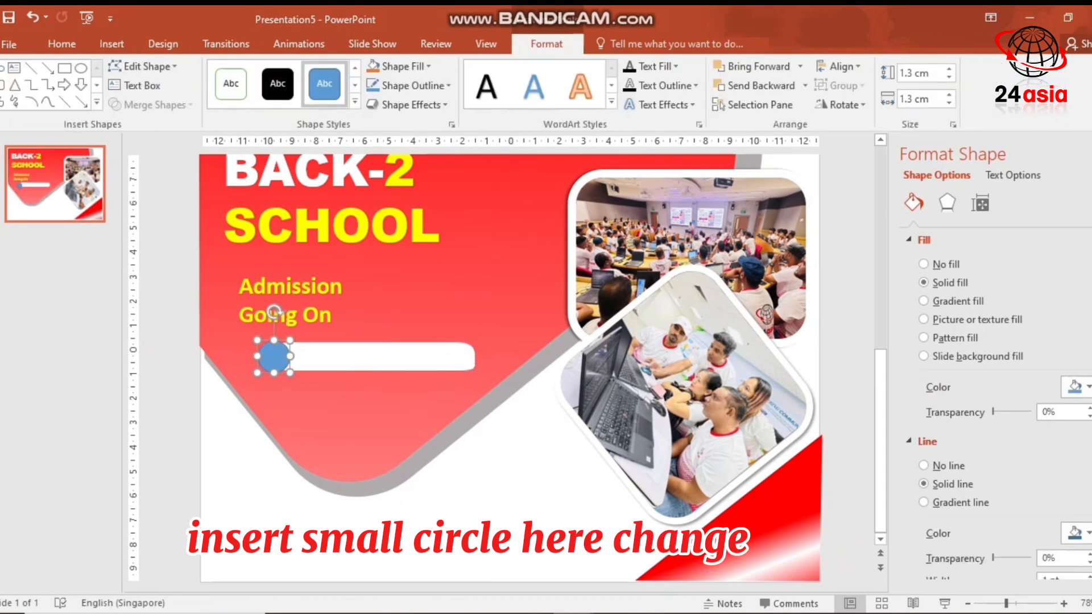
click(1074, 386)
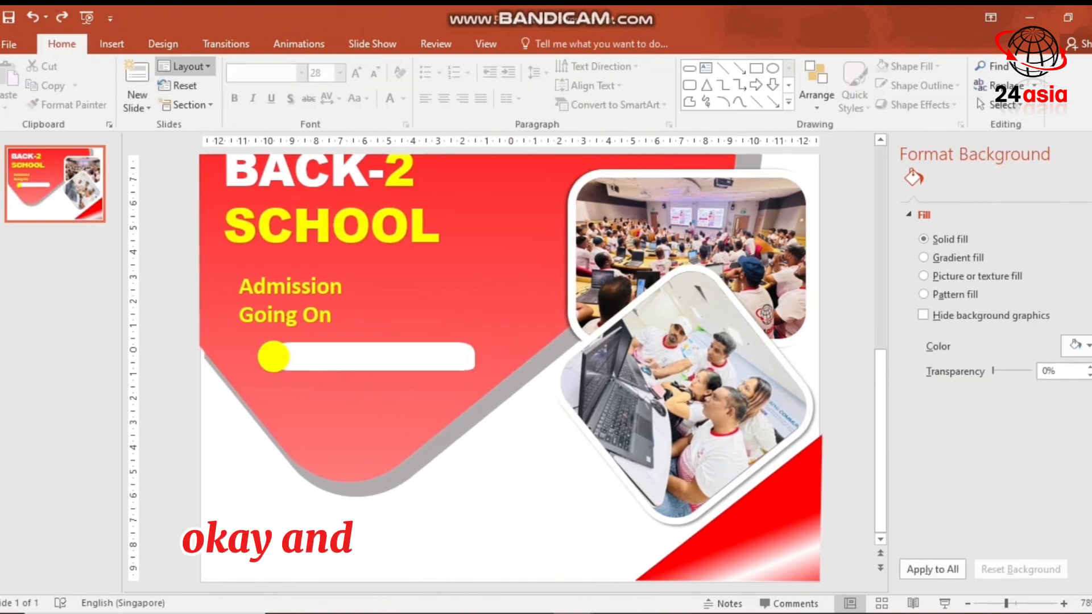
- Add a '1' text box on the yellow circle and 'Classification Title' inside the white pill
click(111, 43)
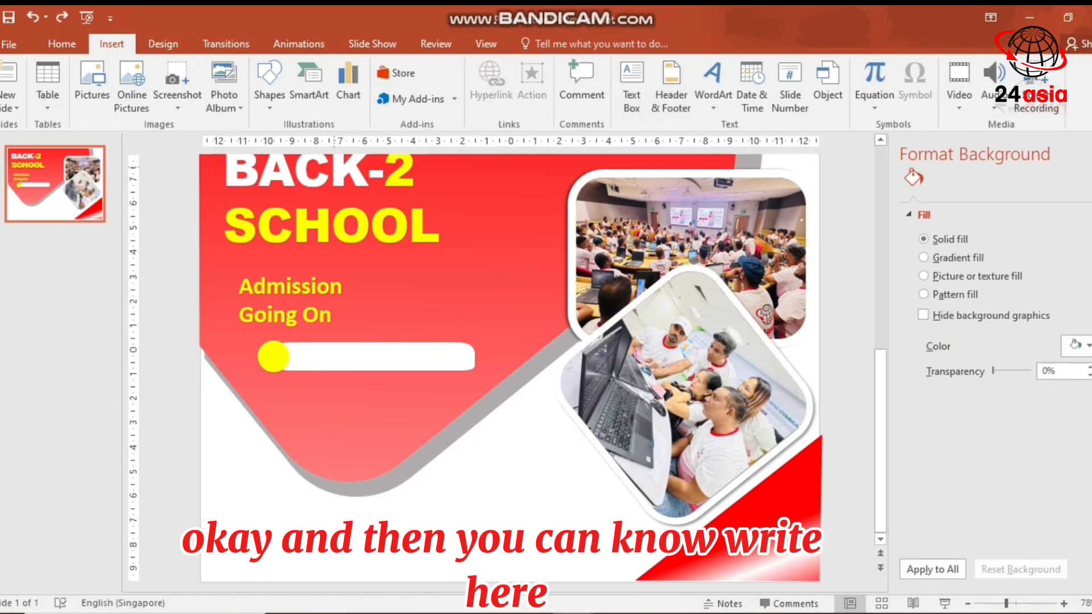
click(274, 356)
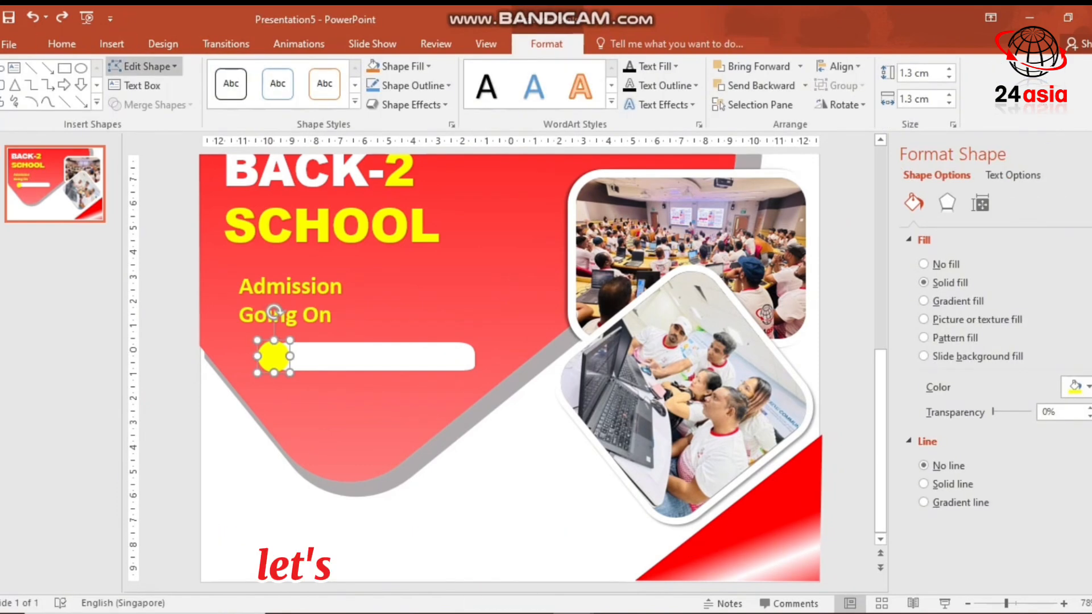
click(112, 43)
text(1)
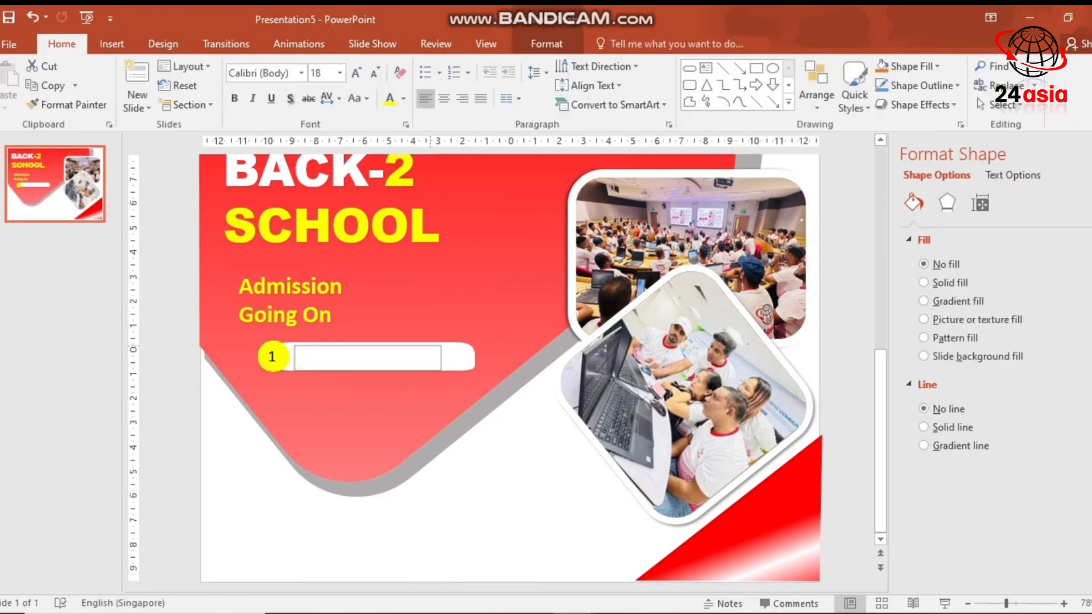
text(Classification Title)
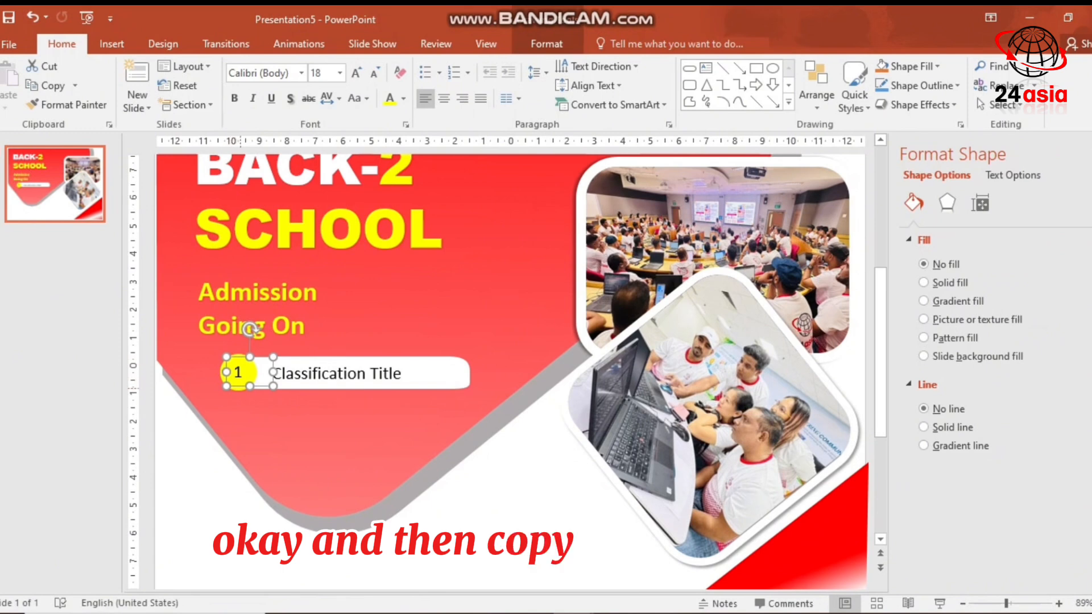
- Group the circle and pill and duplicate the list item into three stacked copies
click(924, 282)
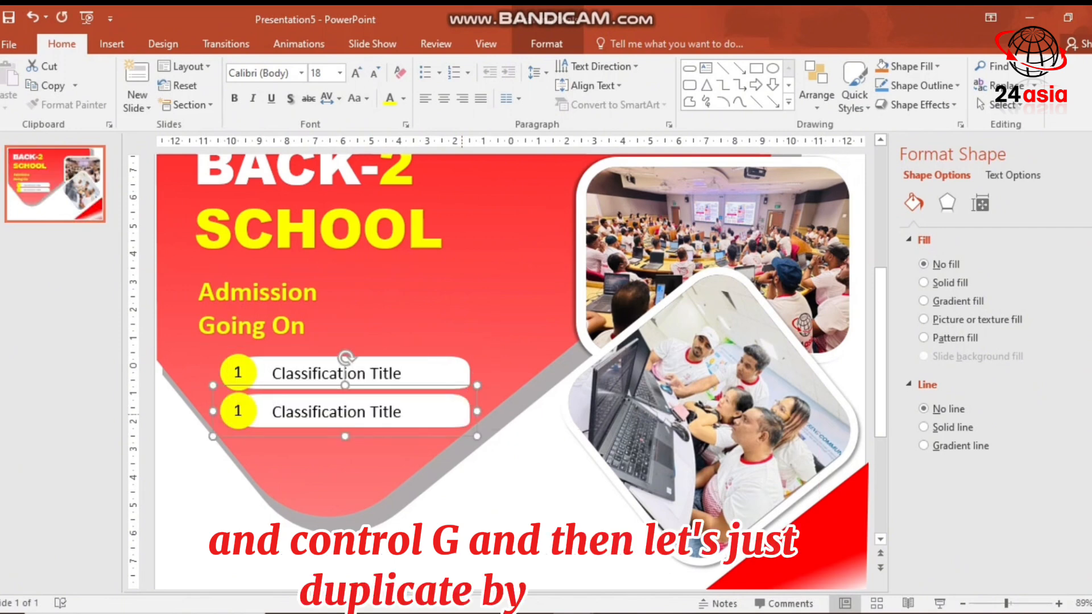
key(ctrl+d)
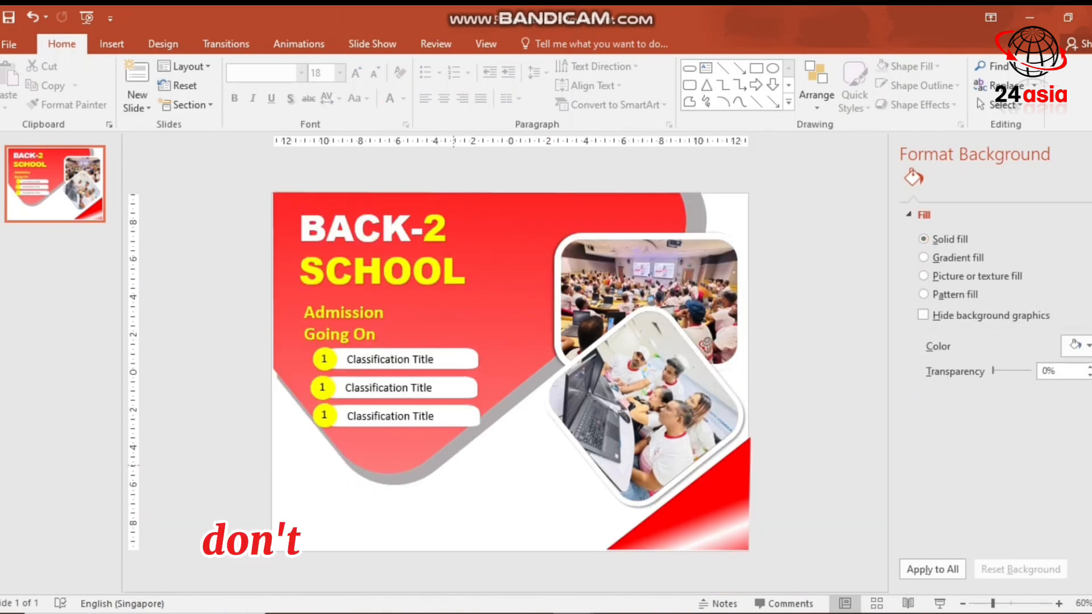
- Insert a 'telephone' online picture and shrink it into the slide's bottom-left corner
click(110, 43)
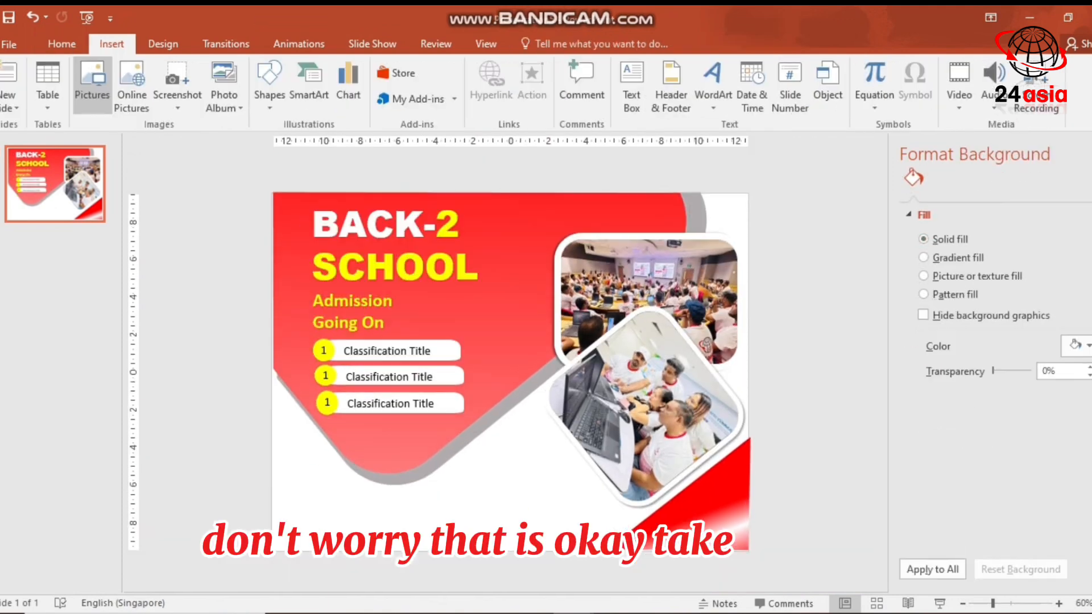
click(132, 82)
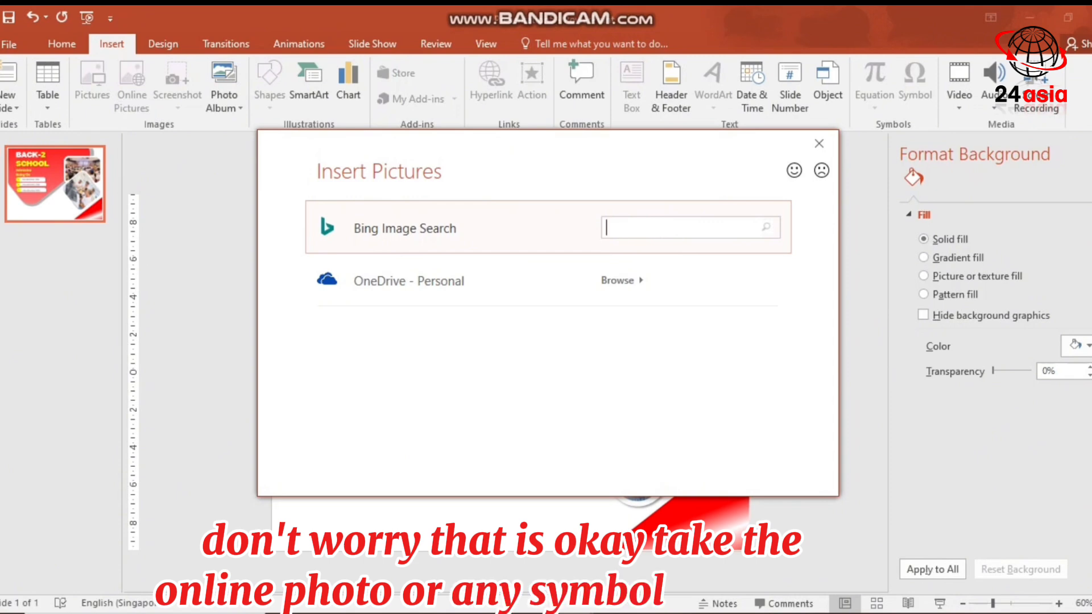
text(telep)
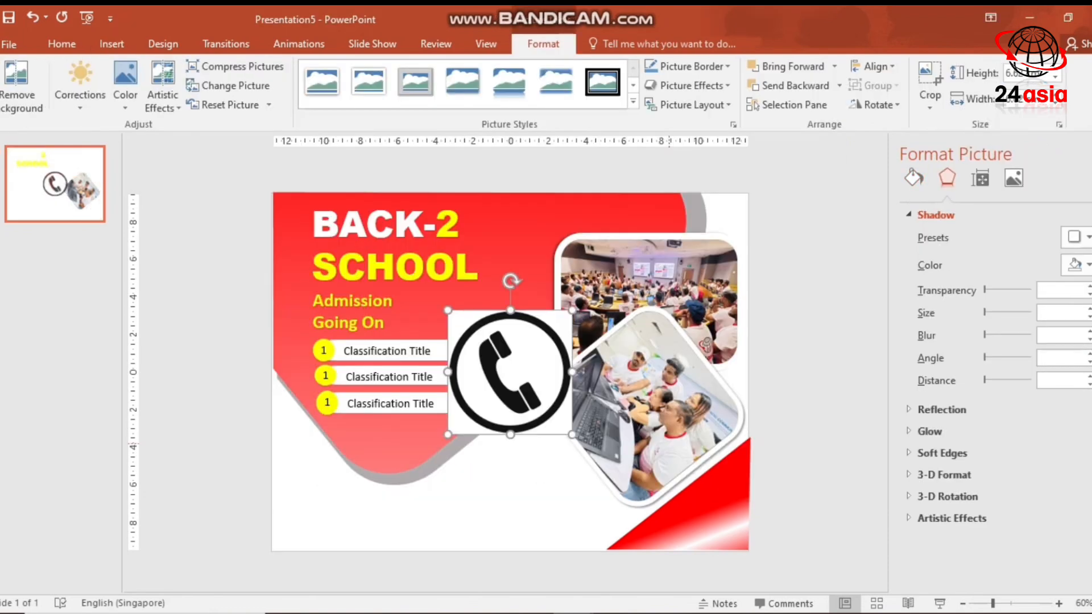
drag(509, 373, 315, 508)
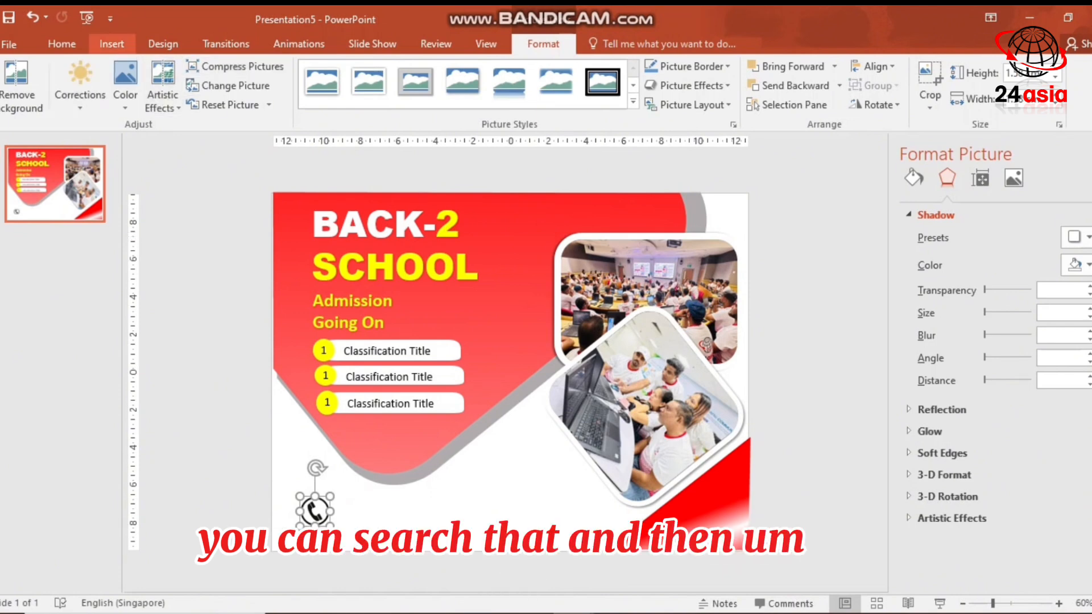
click(112, 44)
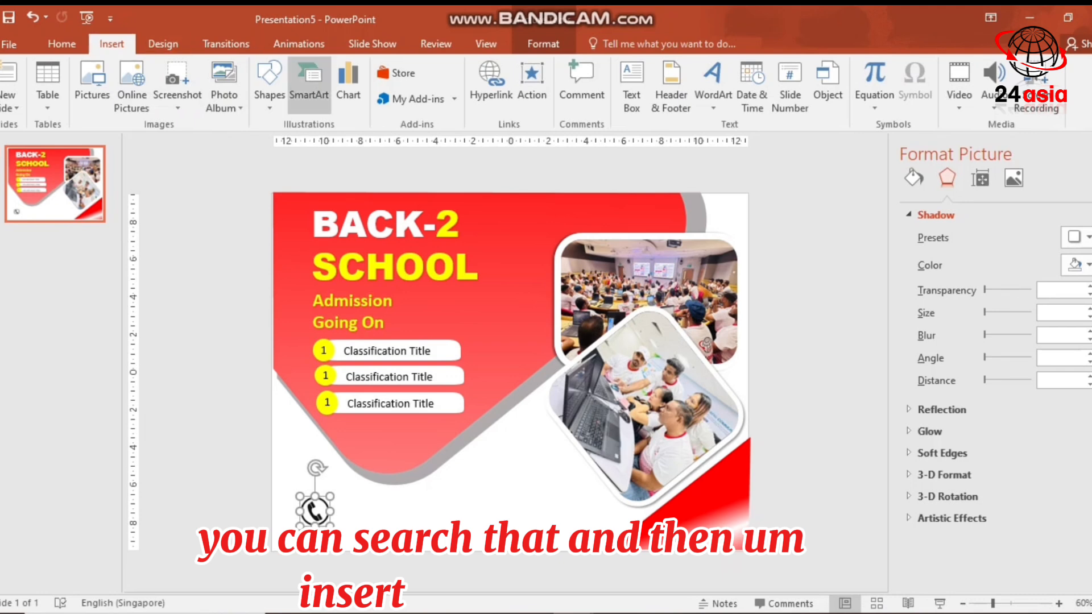
click(629, 83)
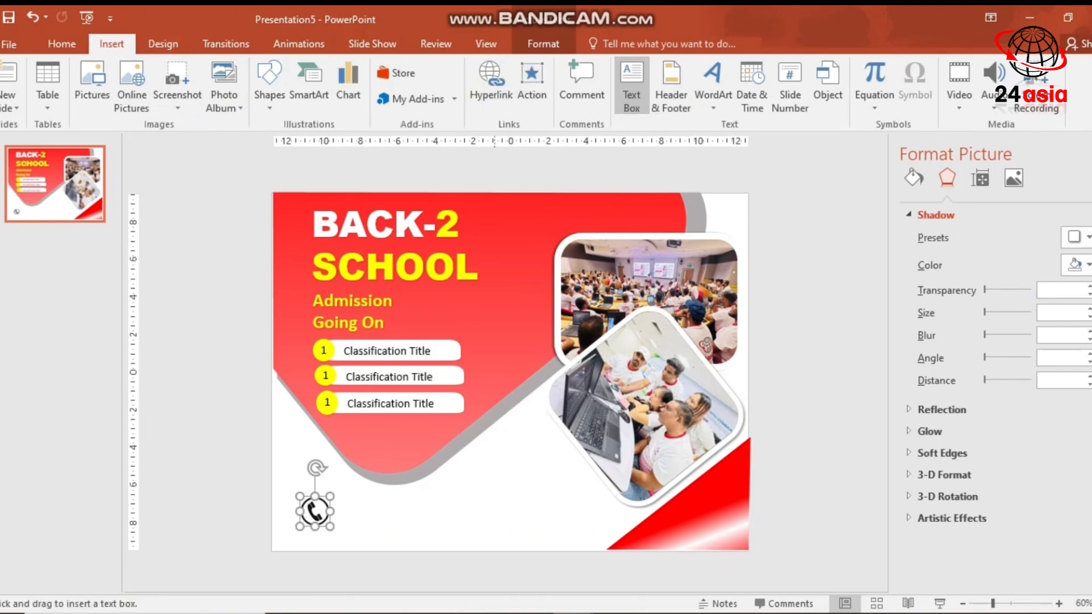
text(Call us for more information)
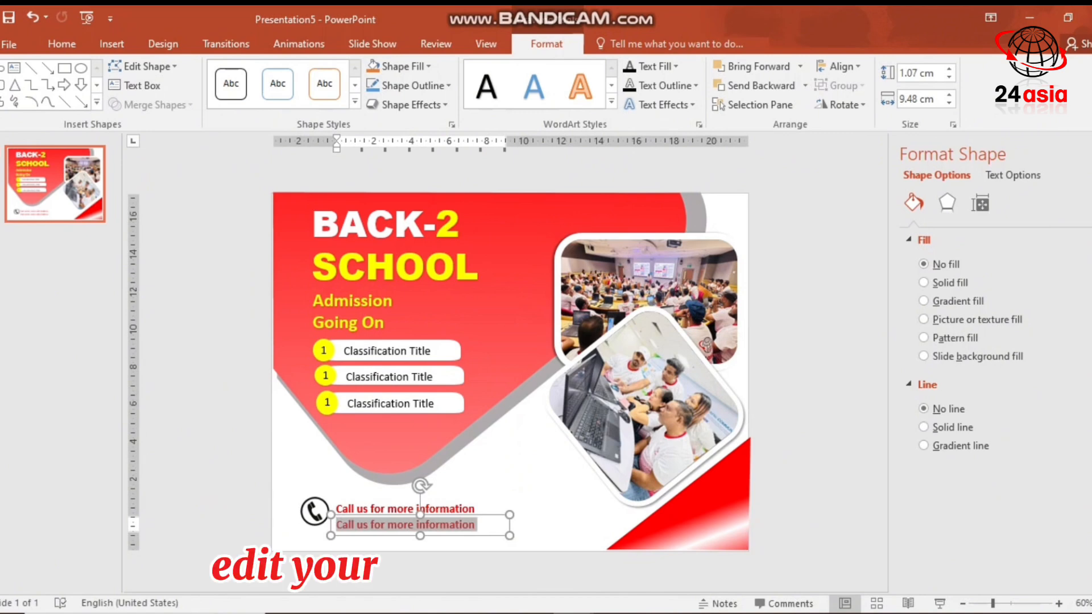
text(+65)
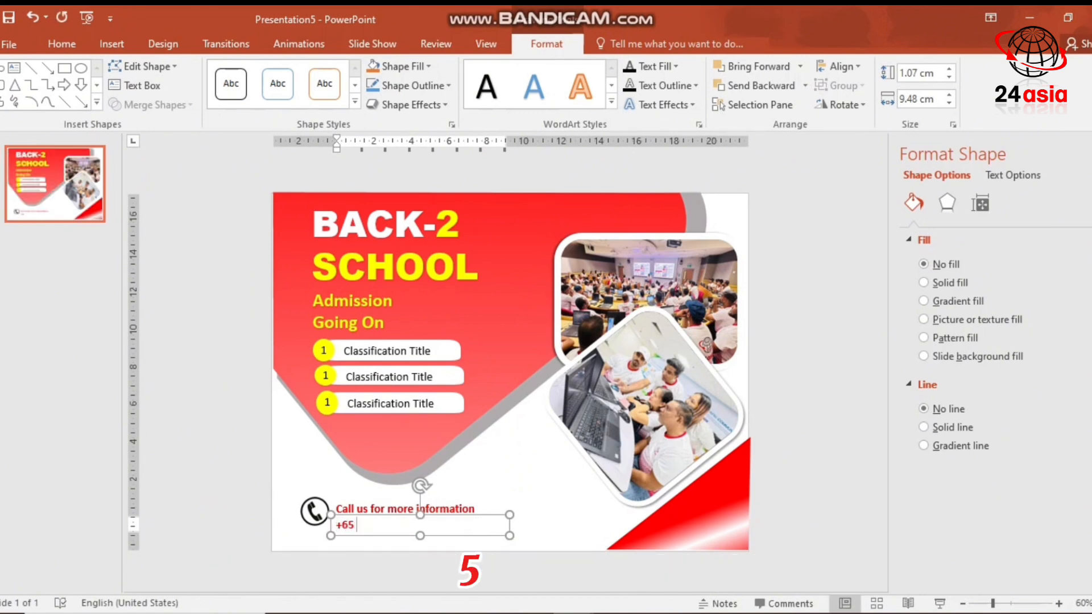
text(8622)
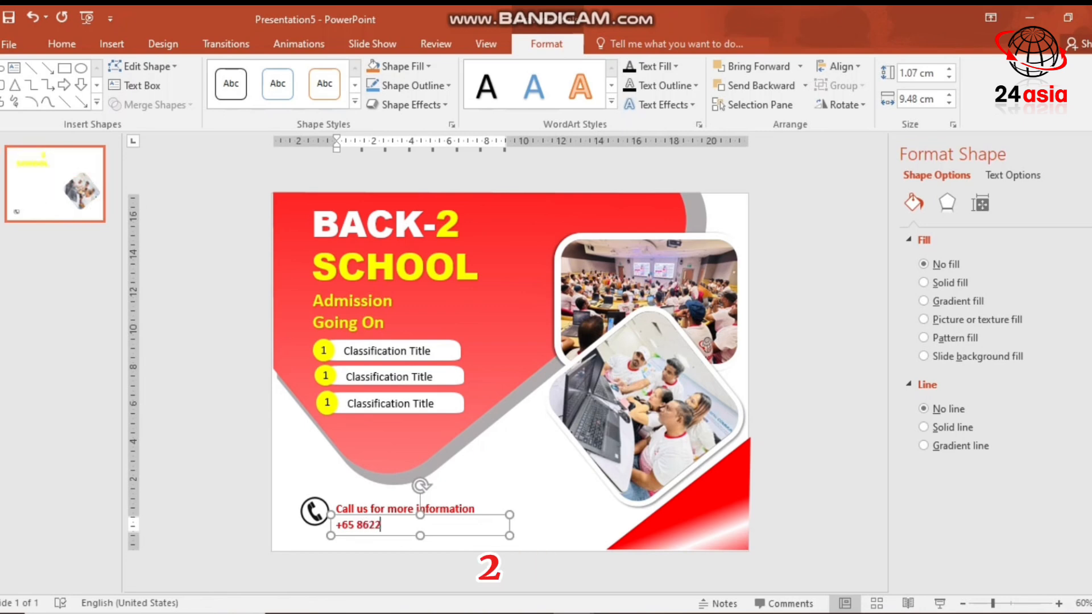
text(875)
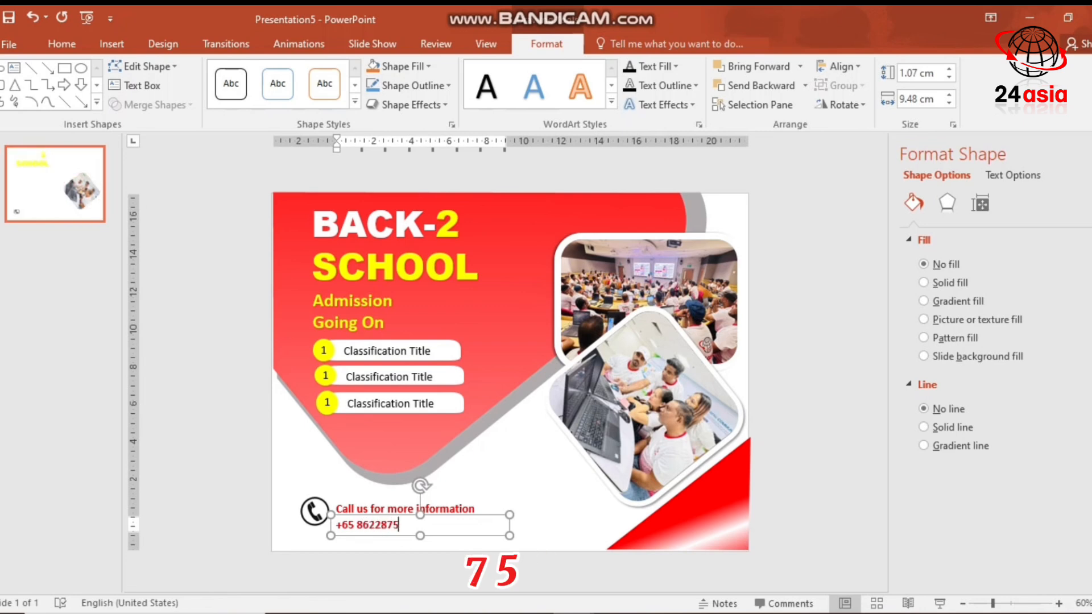